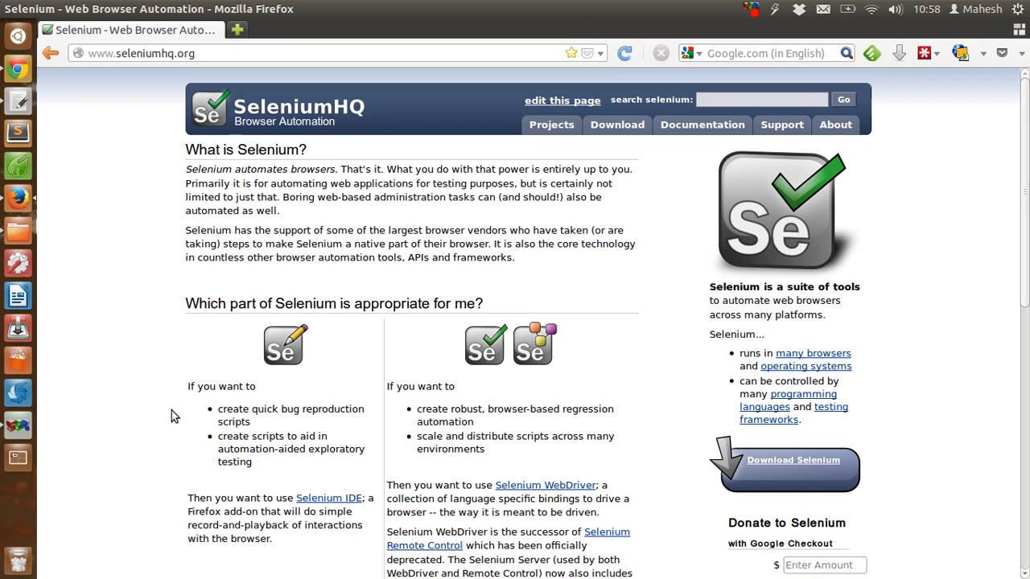
mouse_move(346, 325)
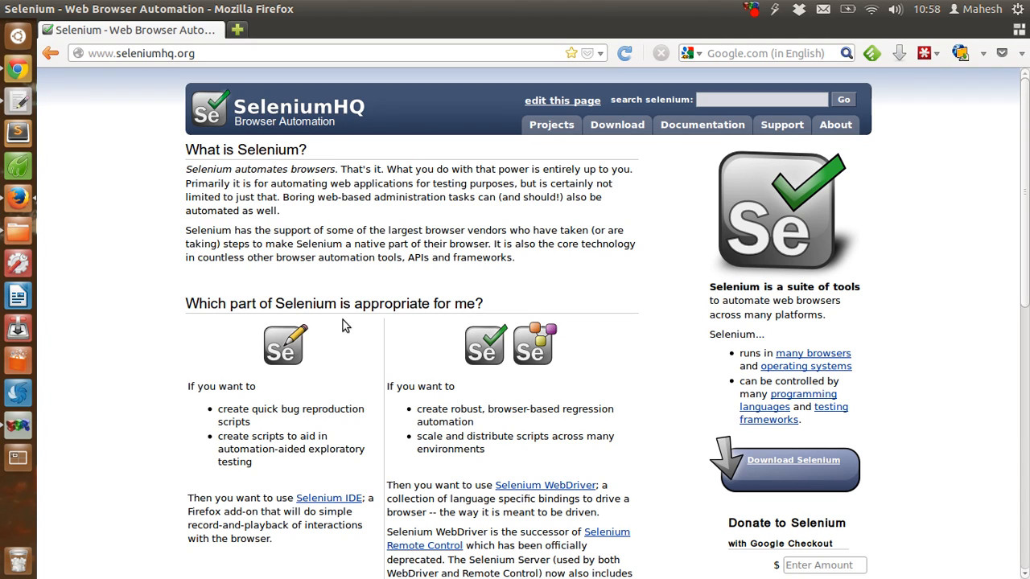
mouse_move(401, 178)
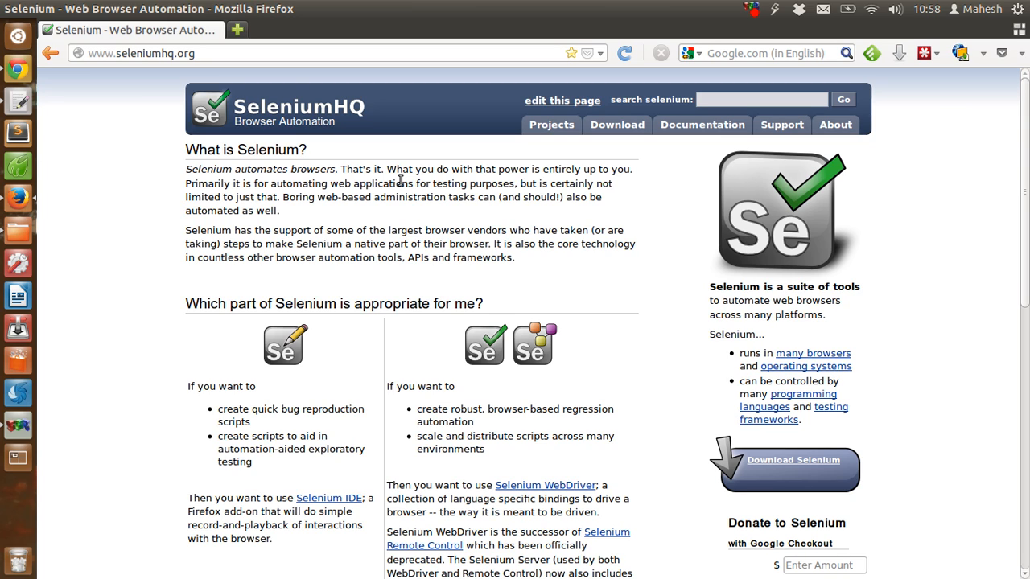
mouse_move(447, 196)
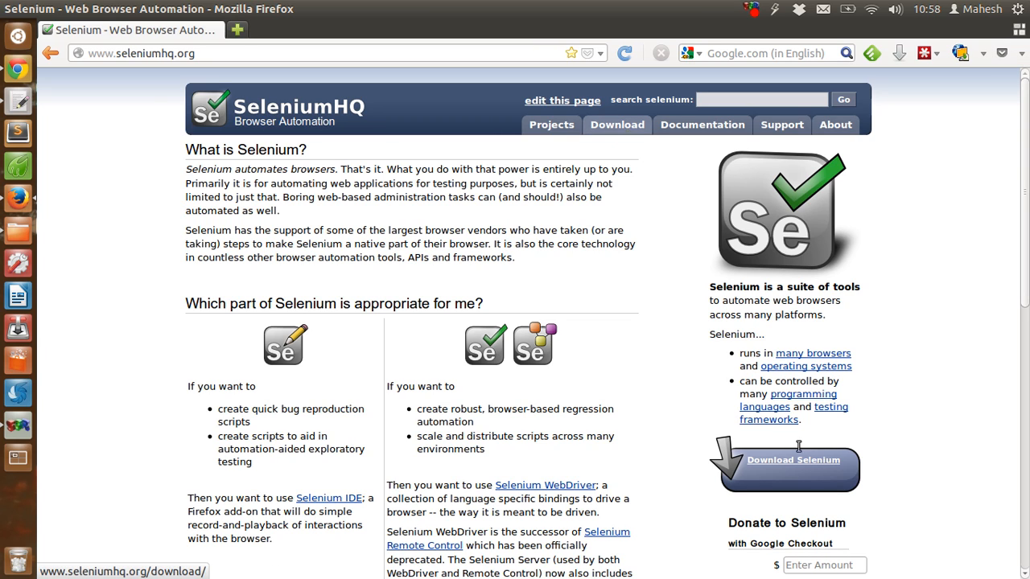
- Go to the SeleniumHQ Downloads page and scroll through its release listings
click(785, 460)
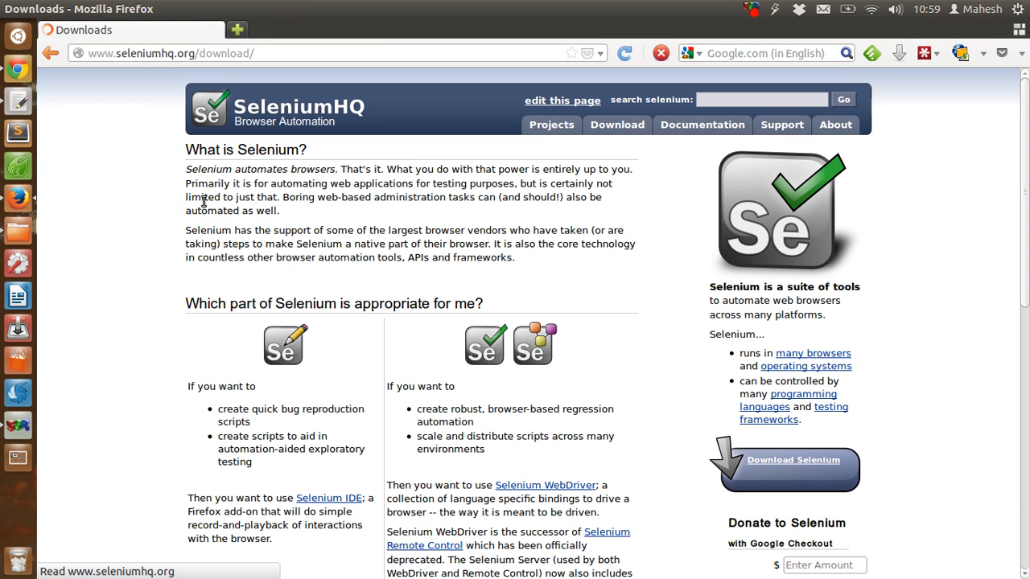
click(616, 124)
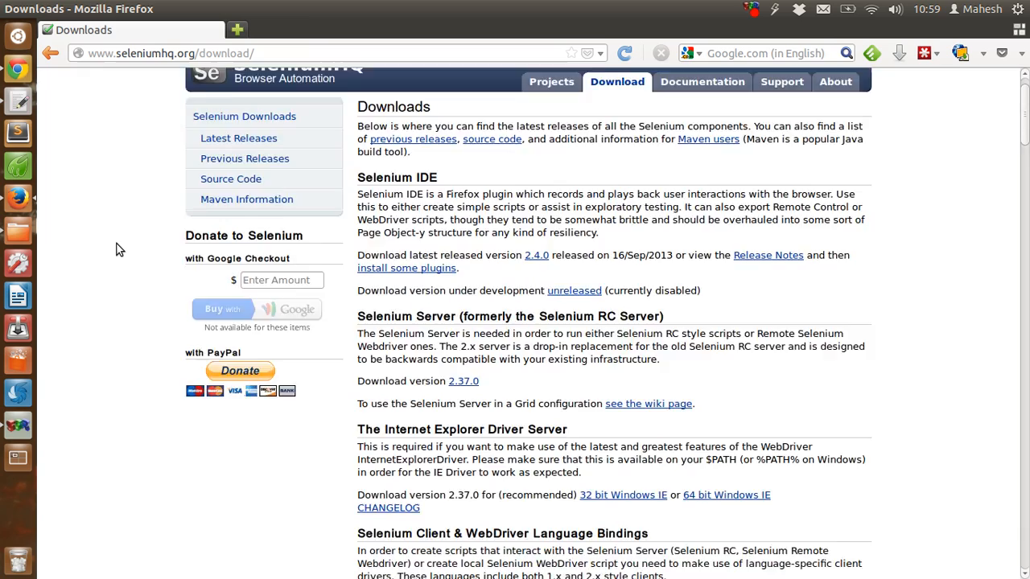
scroll(down, 3)
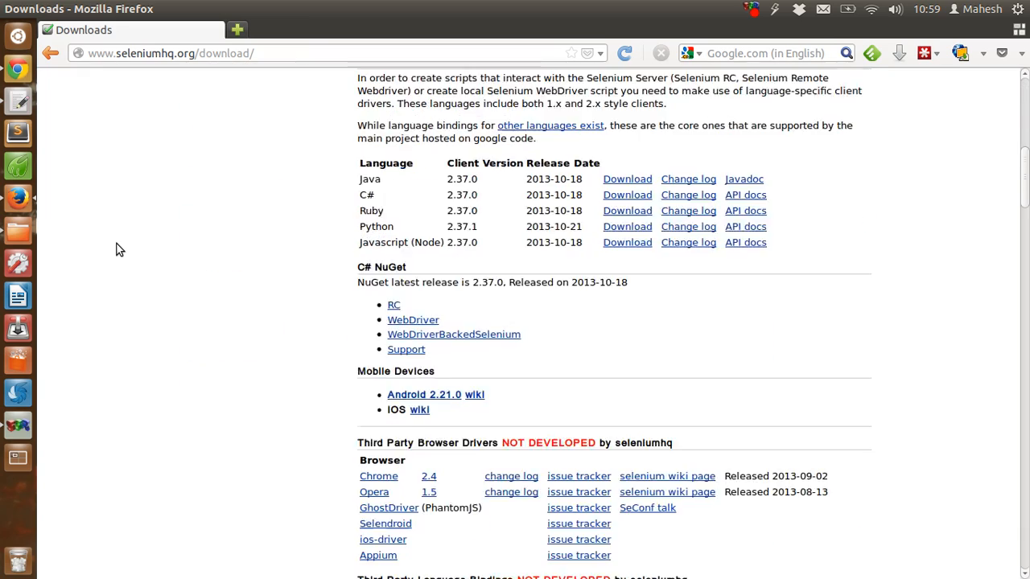
scroll(down, 3)
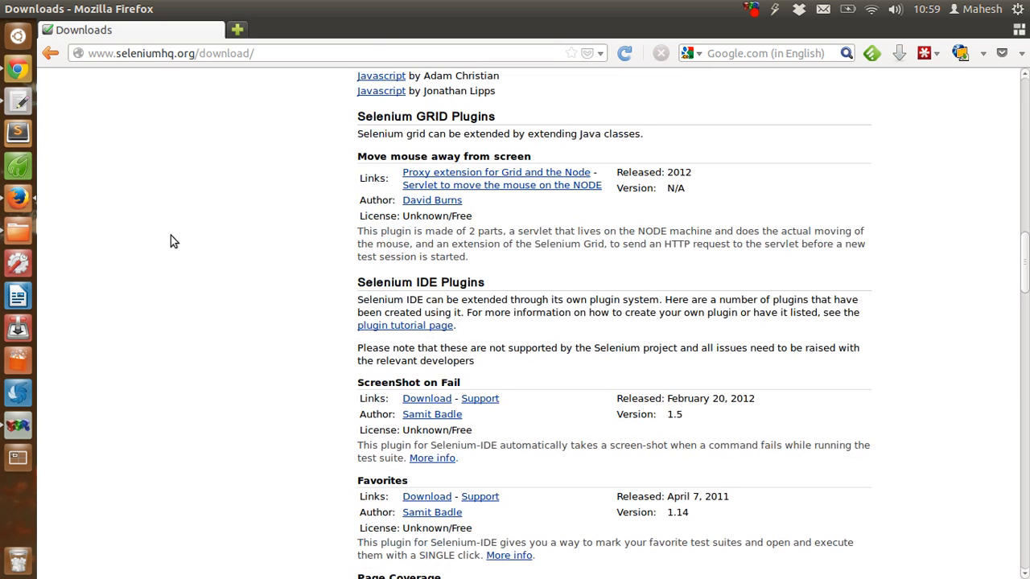
mouse_move(95, 304)
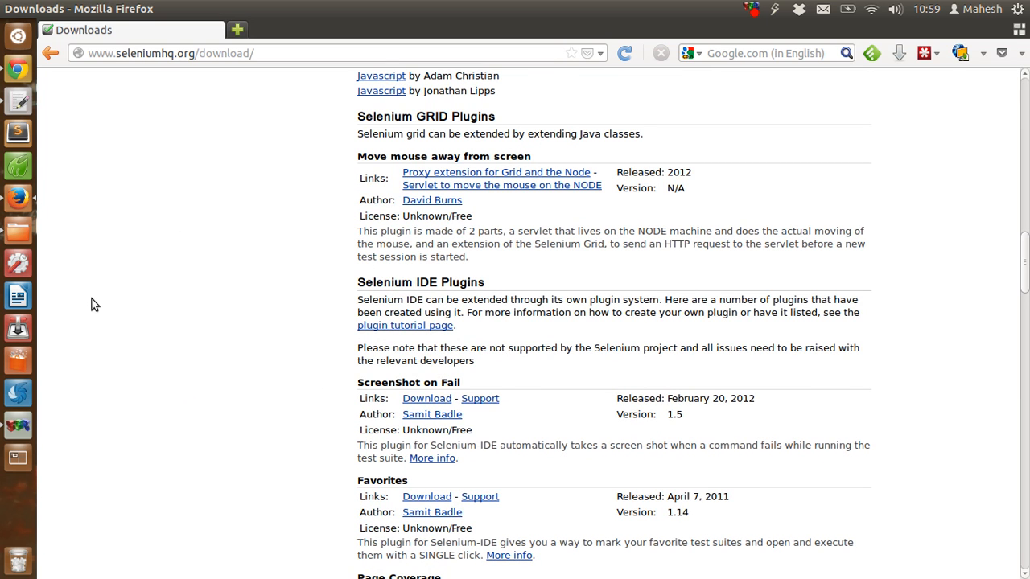
scroll(up, 3)
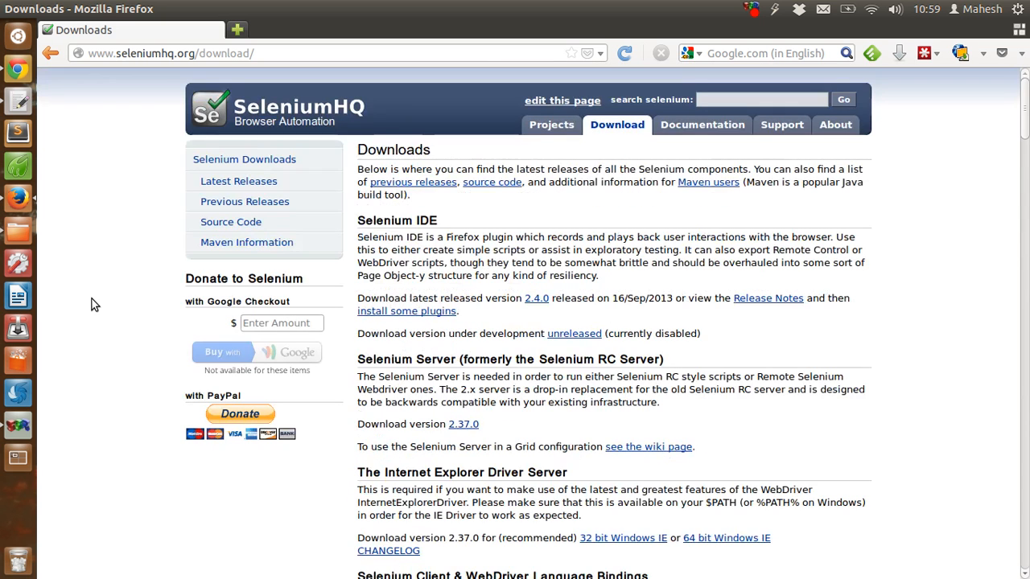
mouse_move(182, 254)
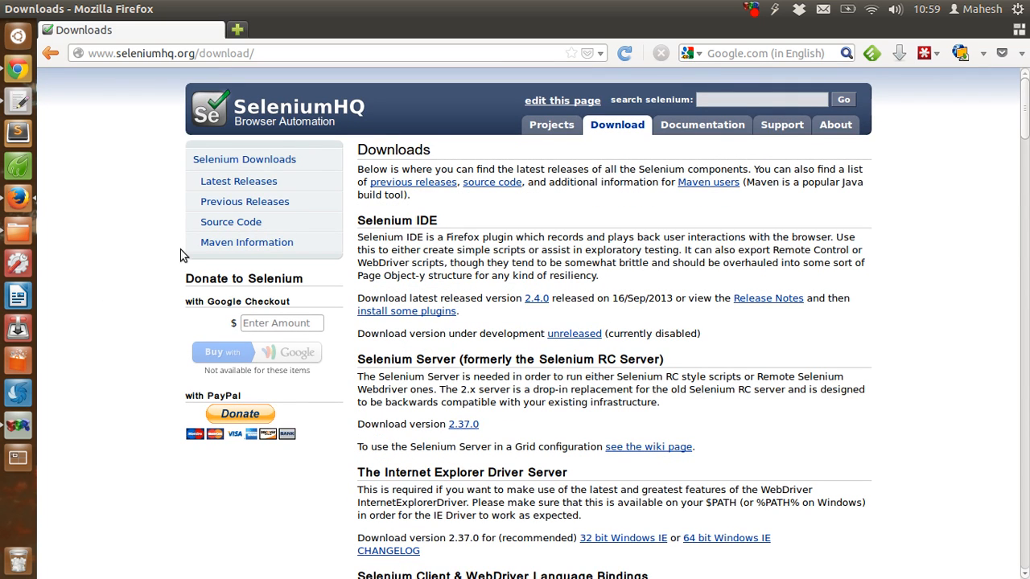
mouse_move(850, 318)
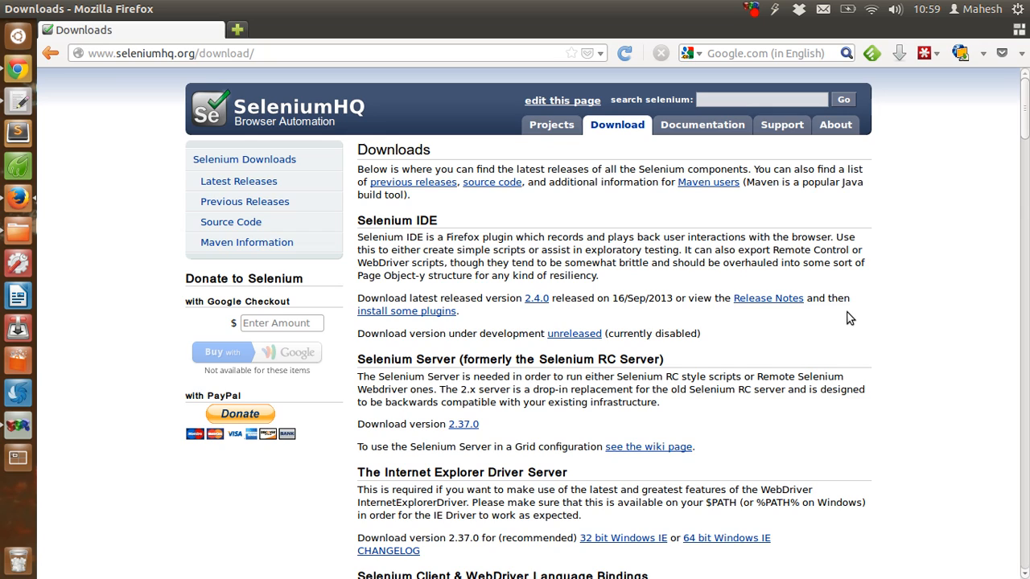
mouse_move(405, 313)
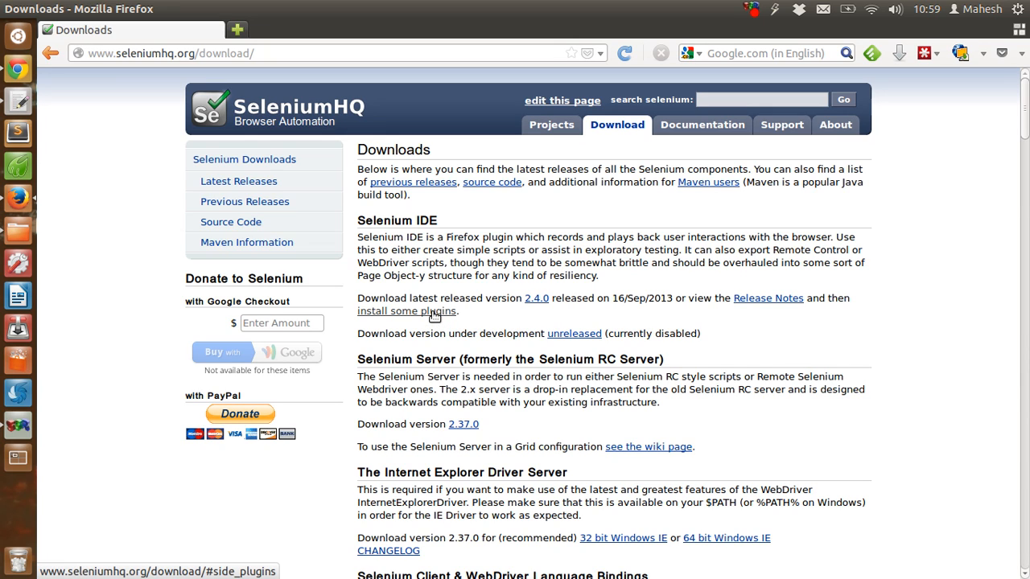
mouse_move(573, 333)
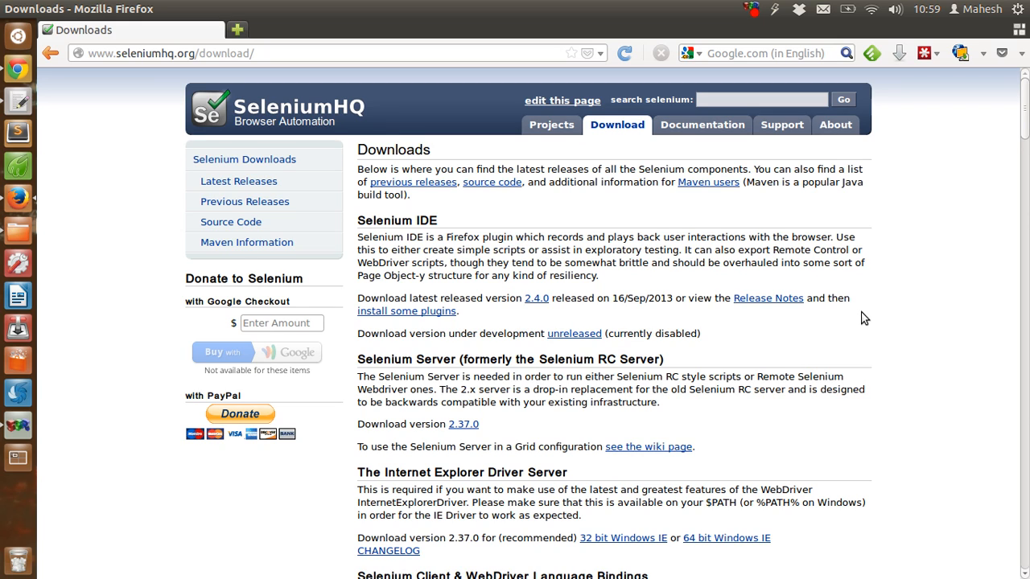
scroll(down, 3)
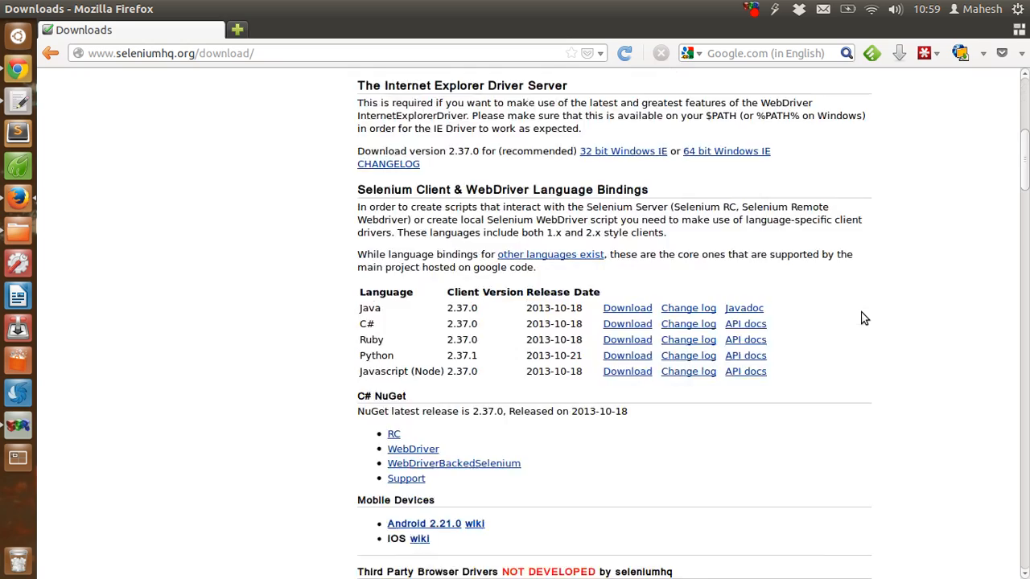
scroll(down, 3)
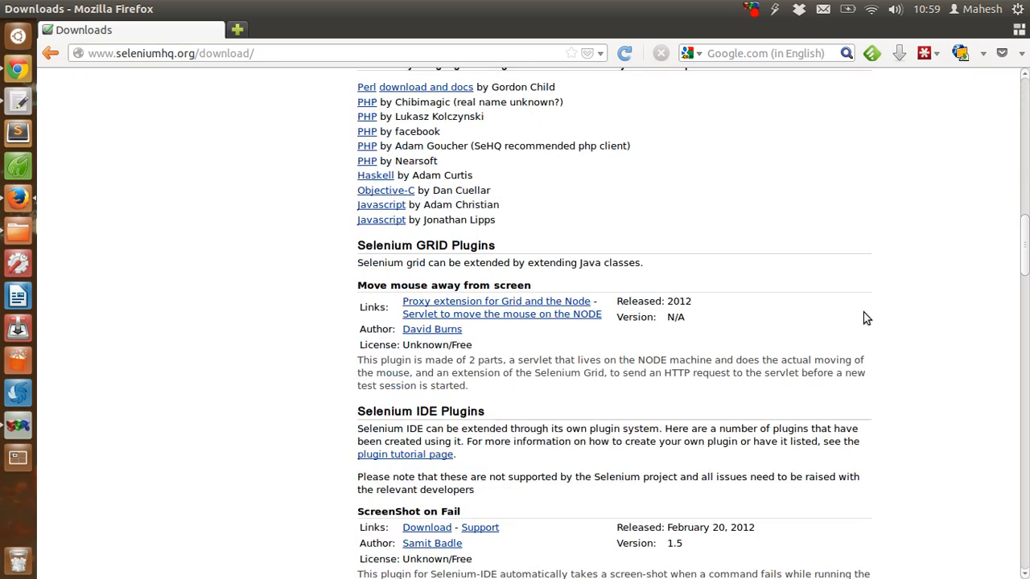
scroll(down, 3)
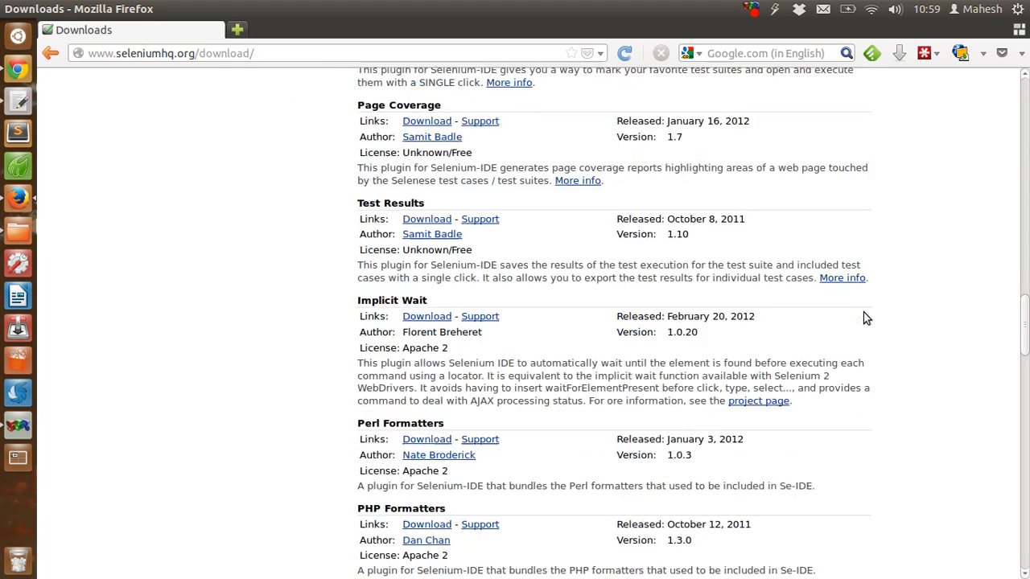
scroll(down, 3)
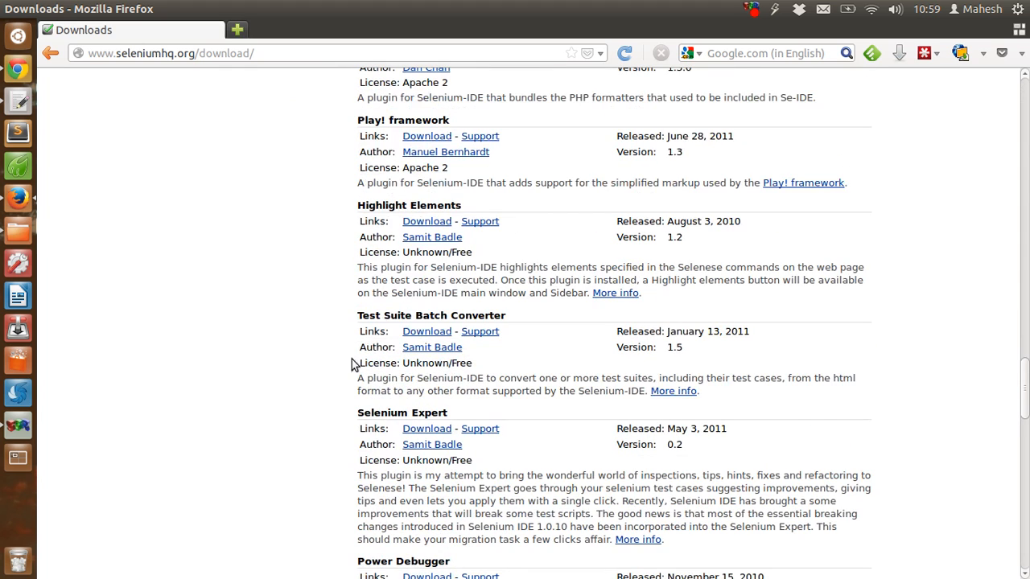
mouse_move(319, 222)
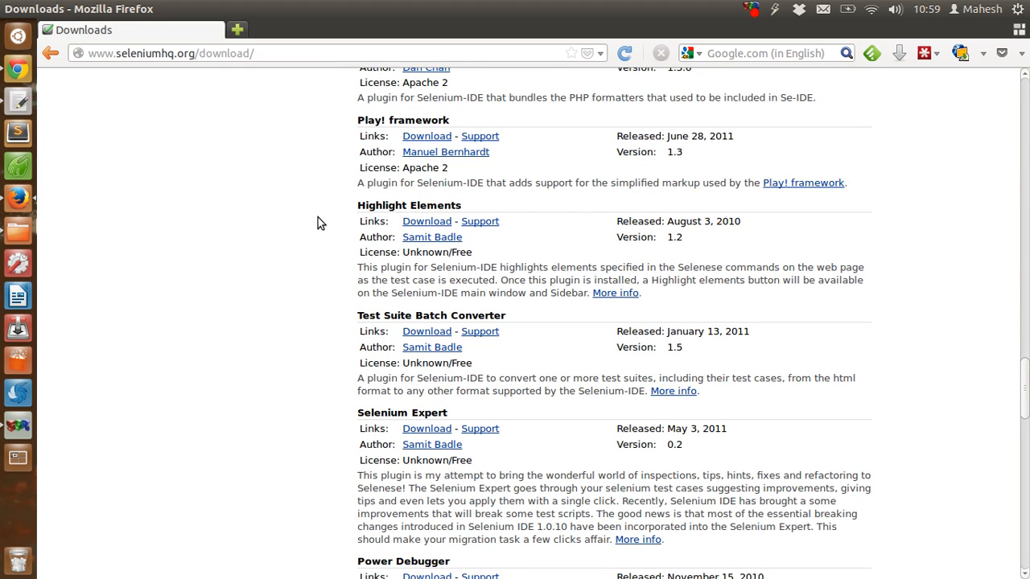
scroll(down, 3)
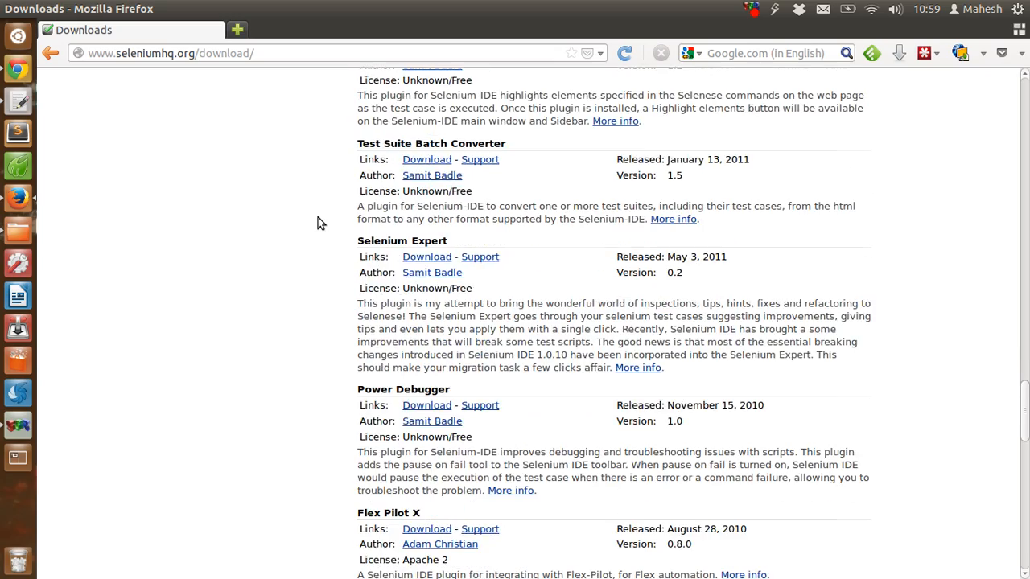
scroll(down, 3)
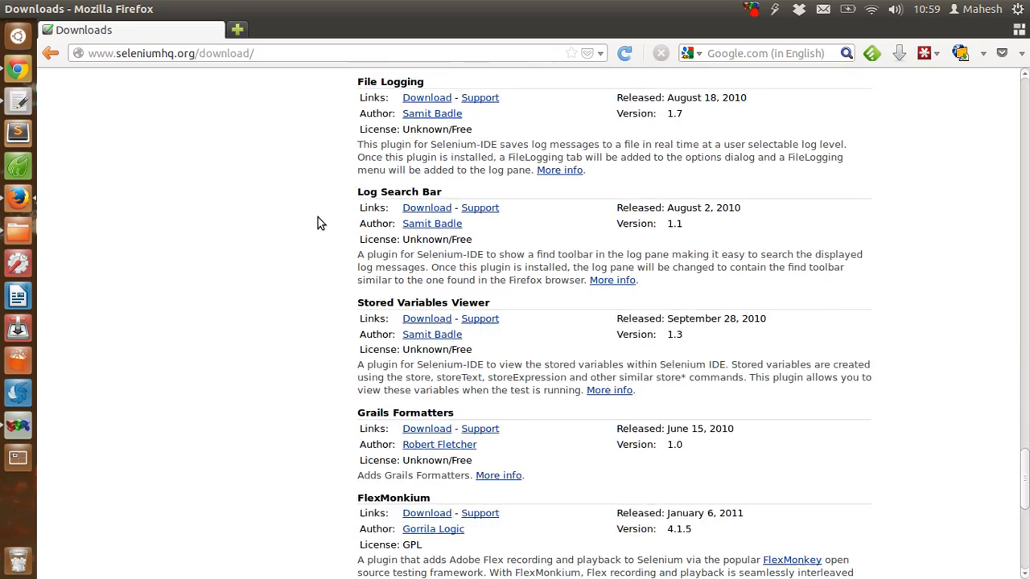
scroll(down, 3)
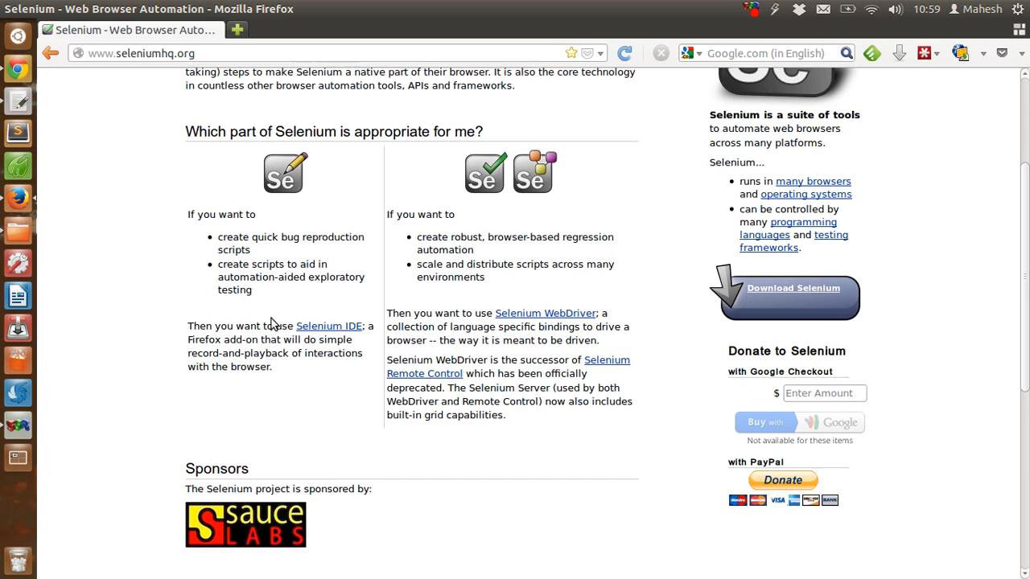
- Read the Selenium IDE plugins page, then return to the Downloads page
click(328, 325)
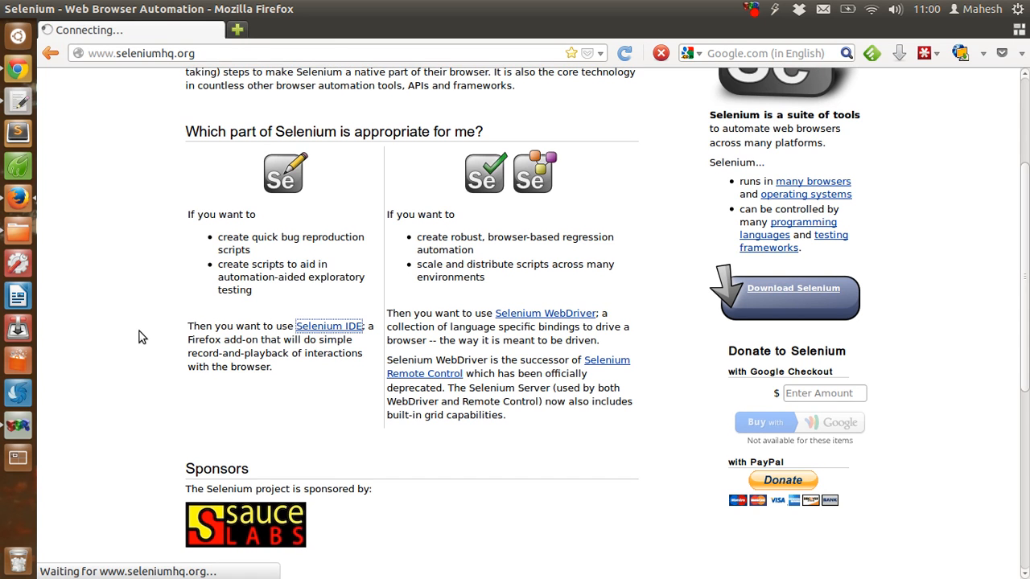
click(328, 325)
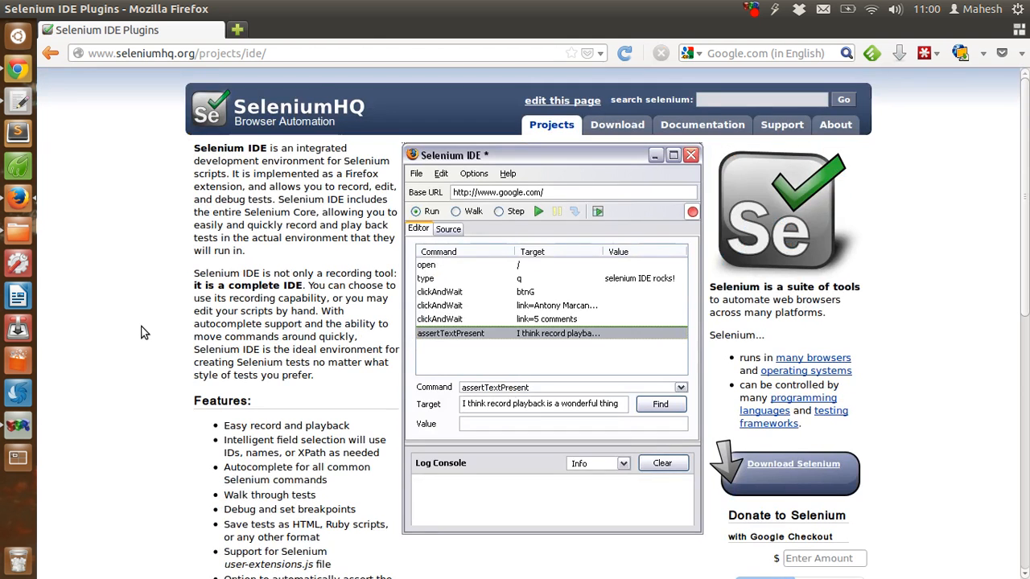
scroll(down, 3)
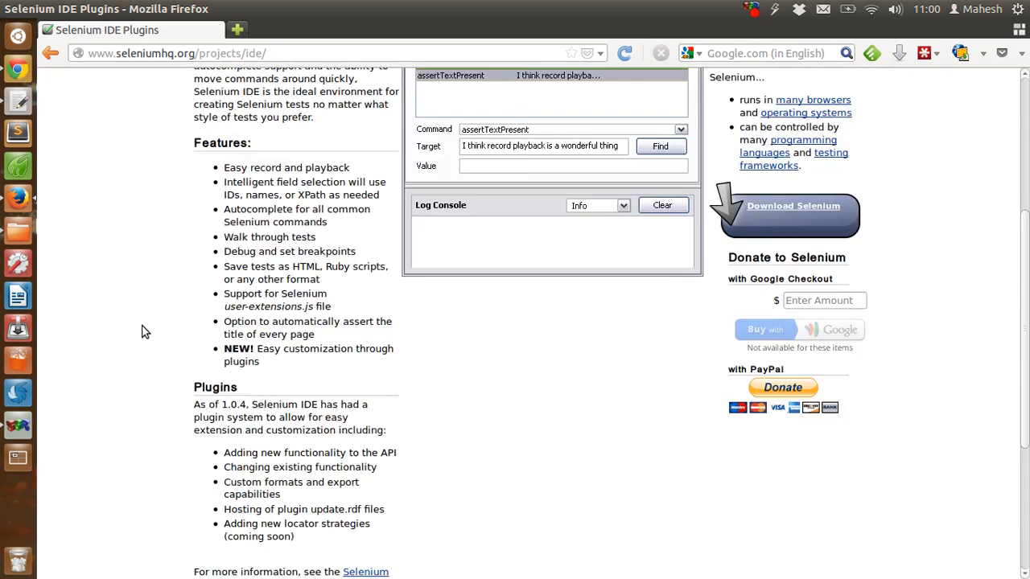
scroll(up, 3)
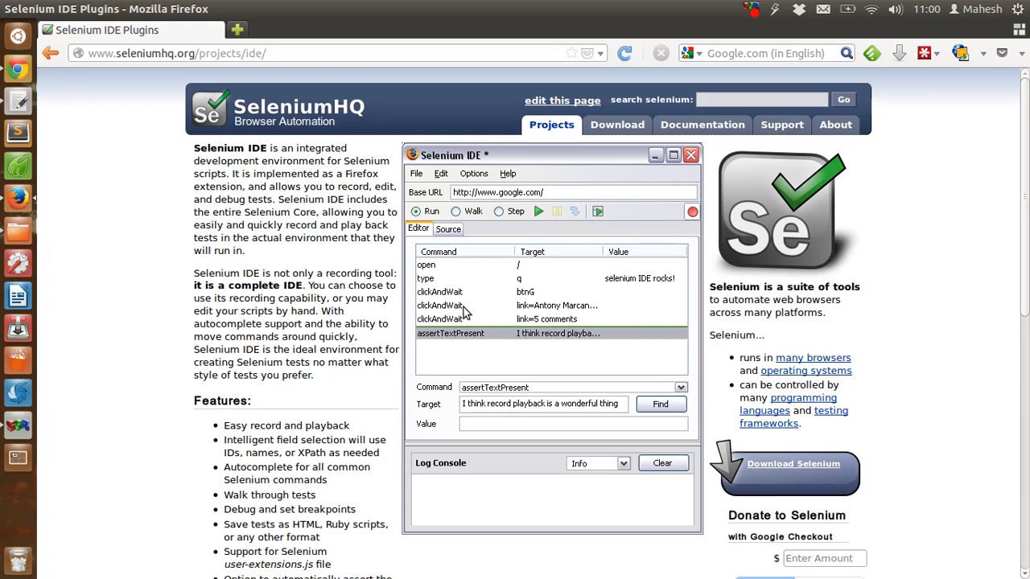
mouse_move(518, 178)
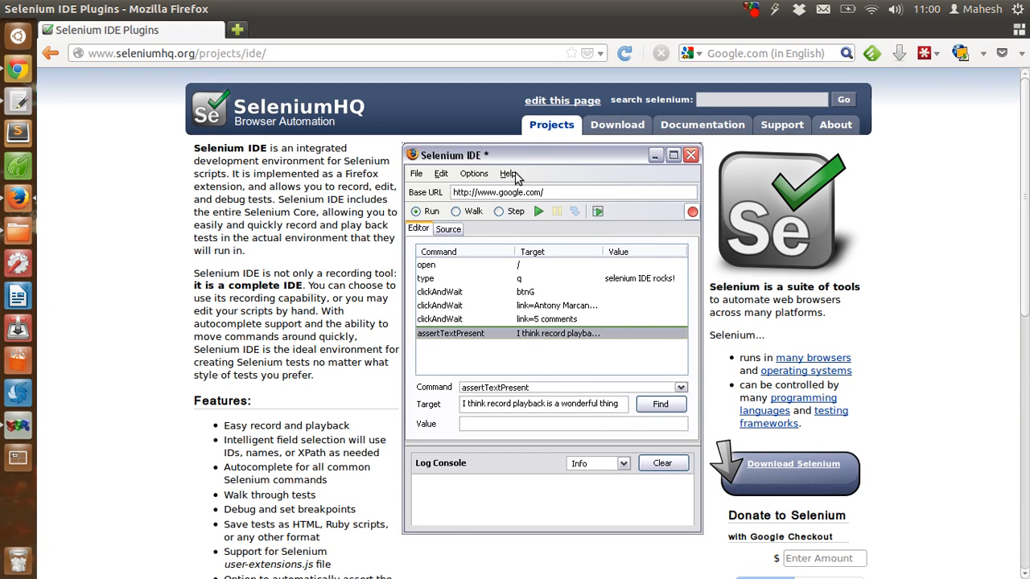
mouse_move(500, 277)
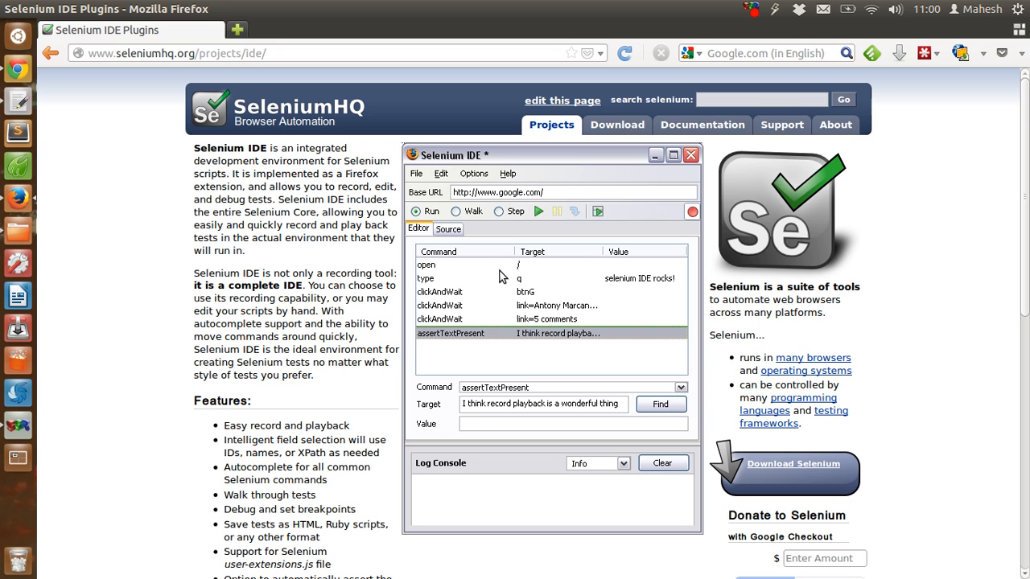
click(616, 126)
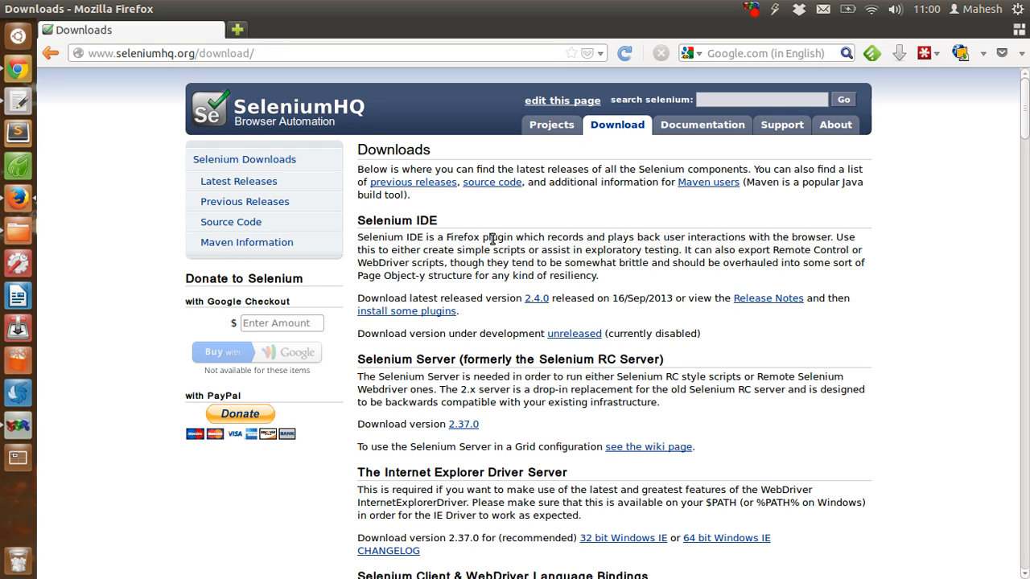
mouse_move(537, 320)
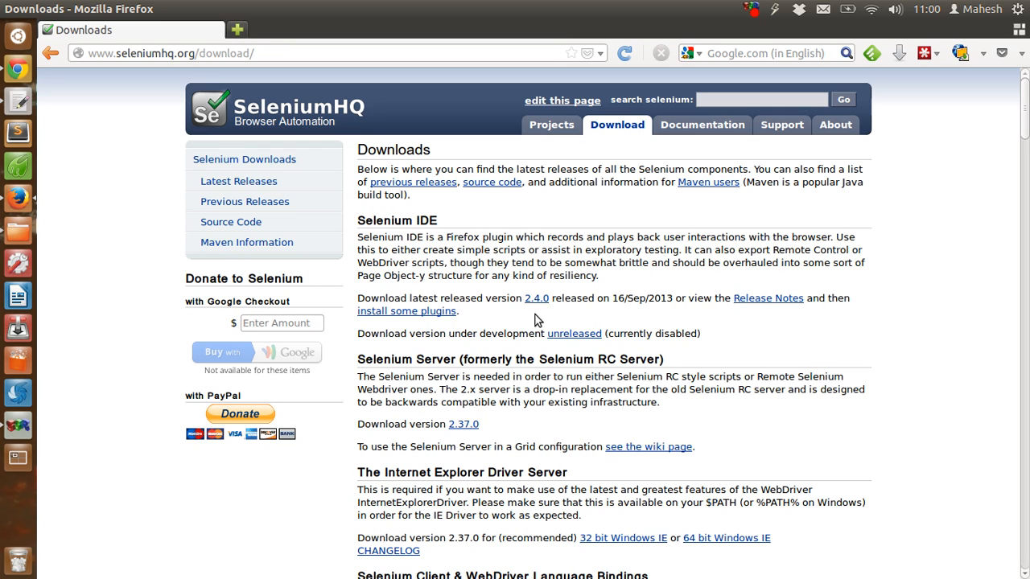
mouse_move(536, 297)
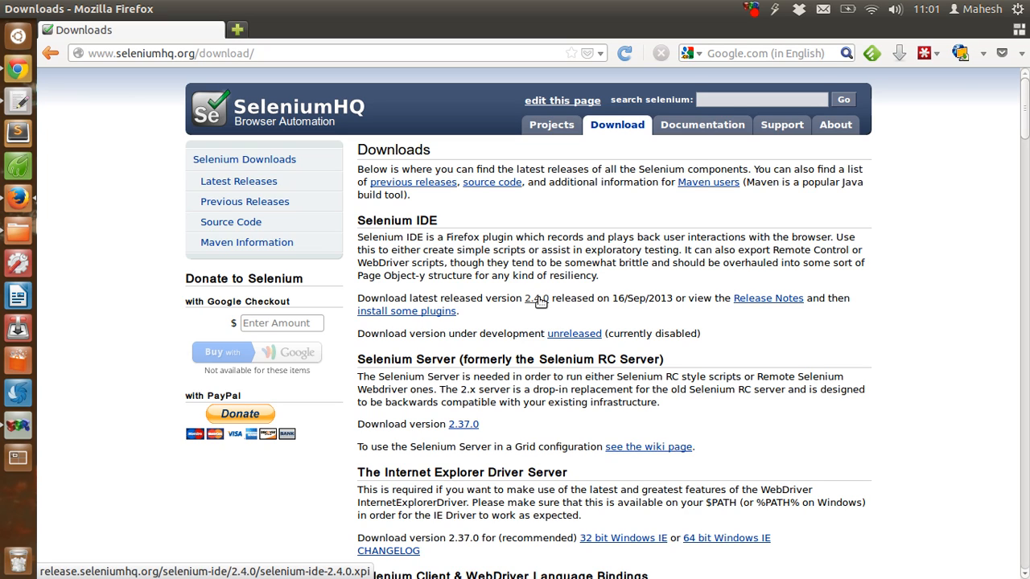
- Start downloading Selenium IDE 2.4.0; Firefox blocks the site's install request
click(534, 298)
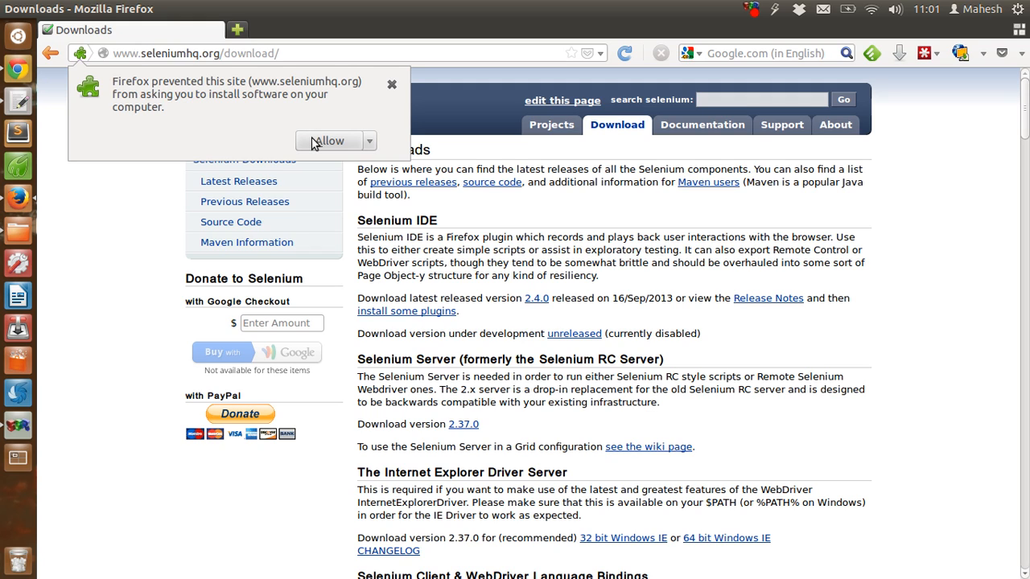
click(328, 141)
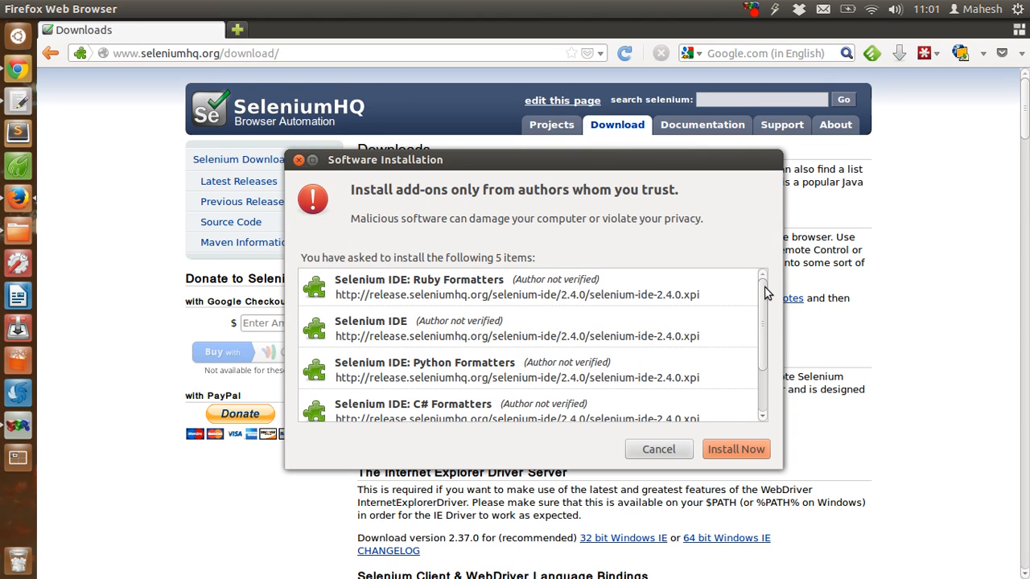
- Review the five Selenium IDE 2.4.0 add-ons listed and choose Install Now
scroll(down, 3)
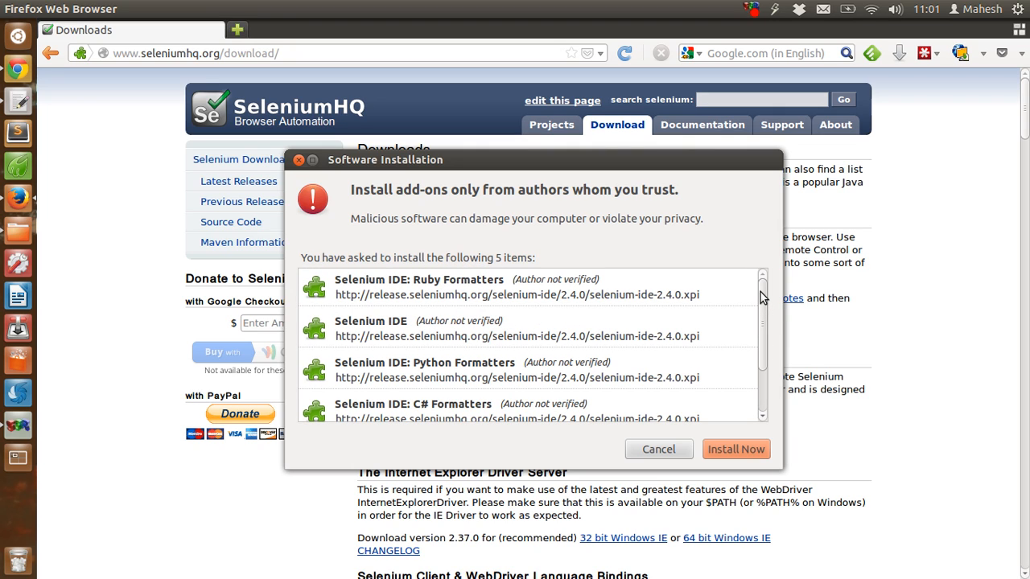
scroll(down, 3)
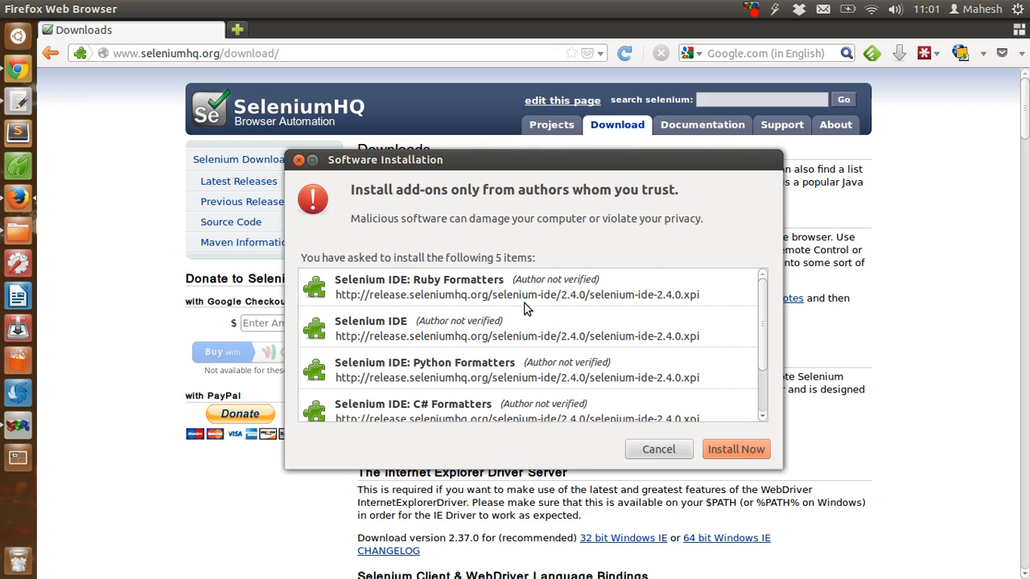
mouse_move(478, 341)
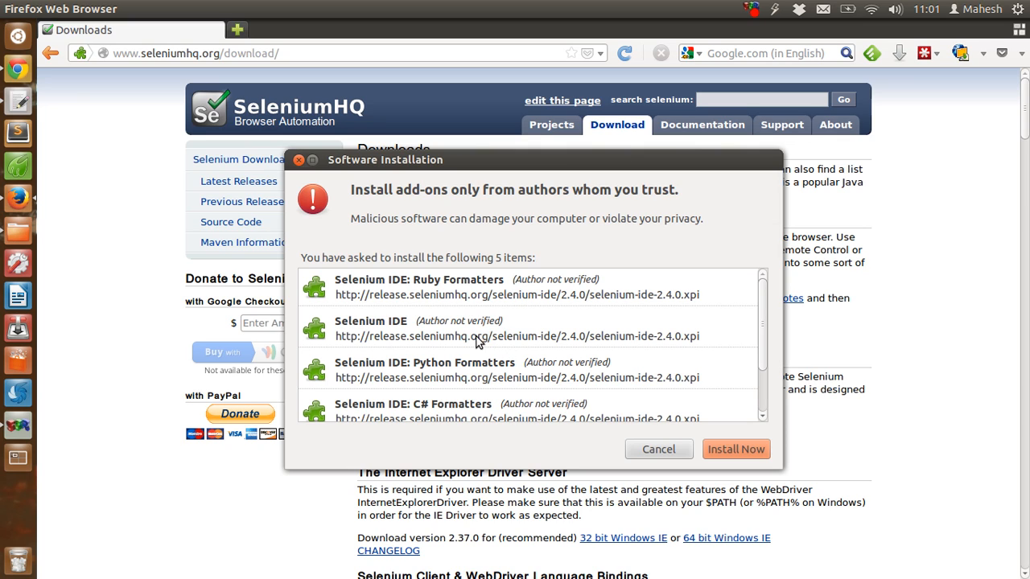
mouse_move(446, 341)
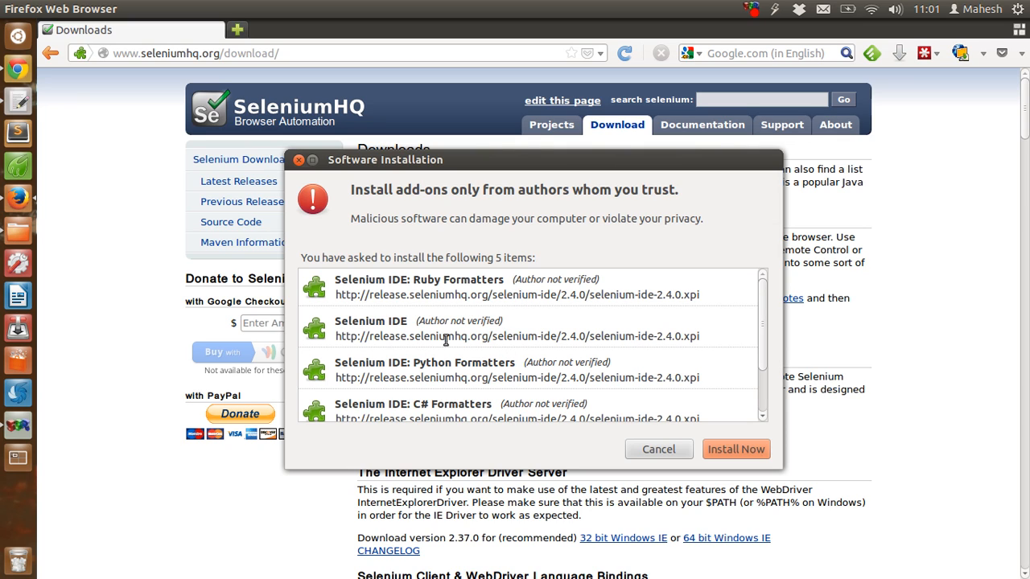
mouse_move(518, 322)
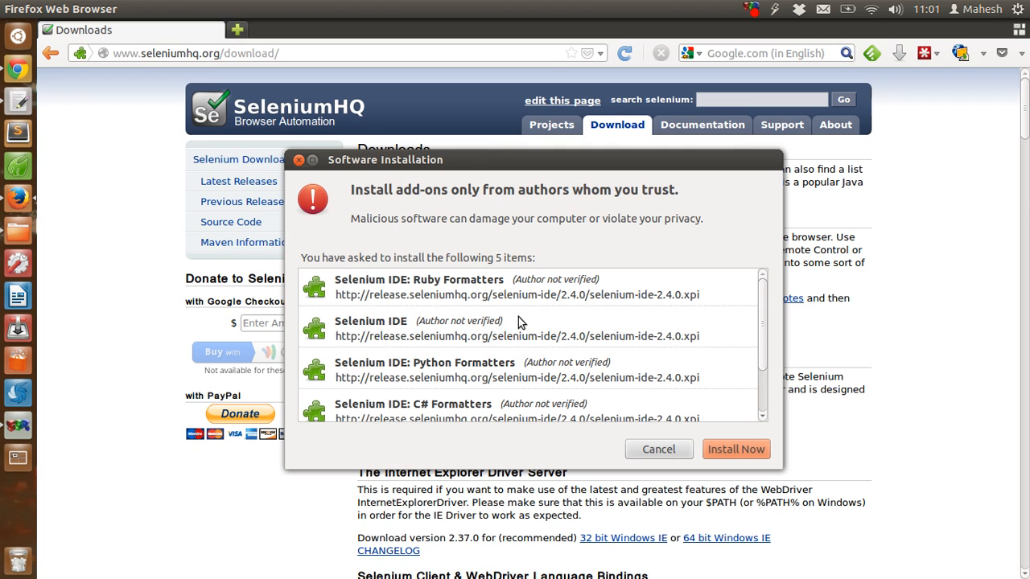
scroll(down, 3)
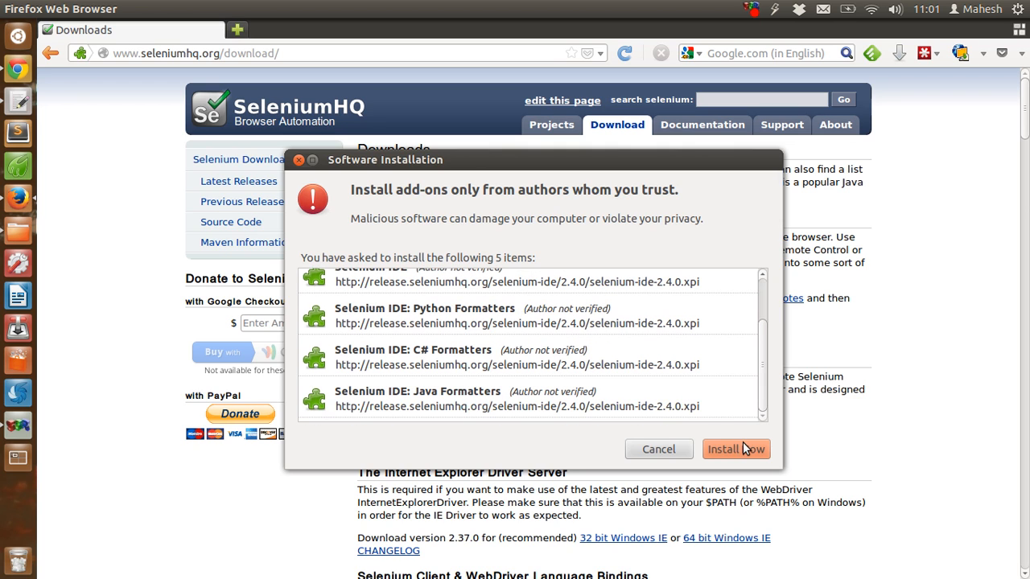
click(735, 449)
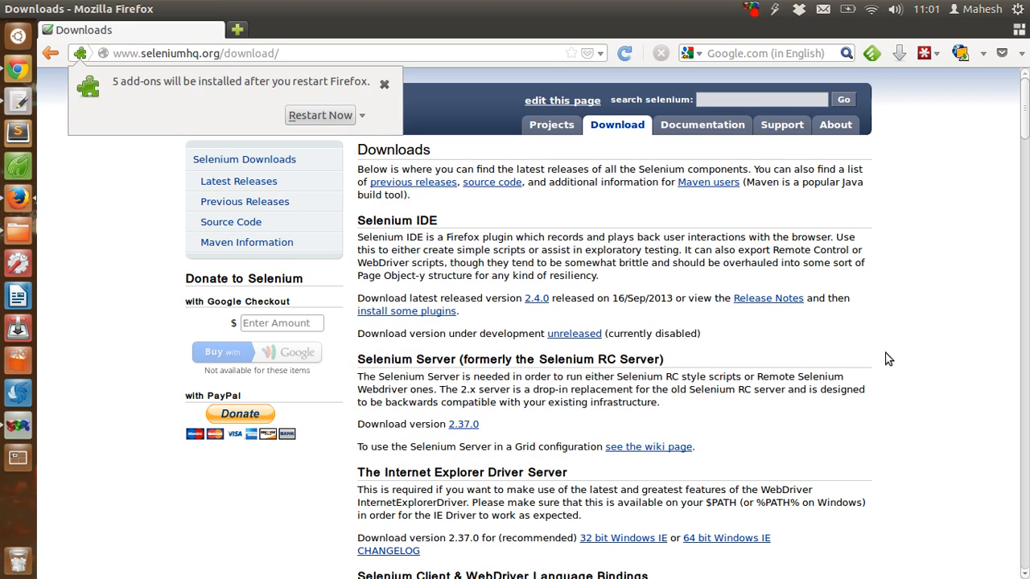
mouse_move(89, 105)
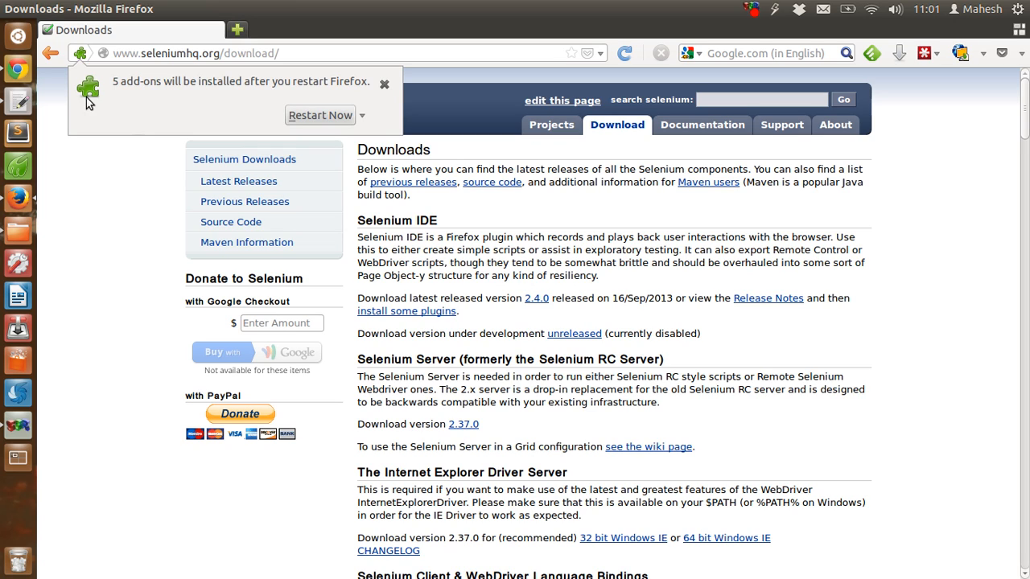
mouse_move(260, 93)
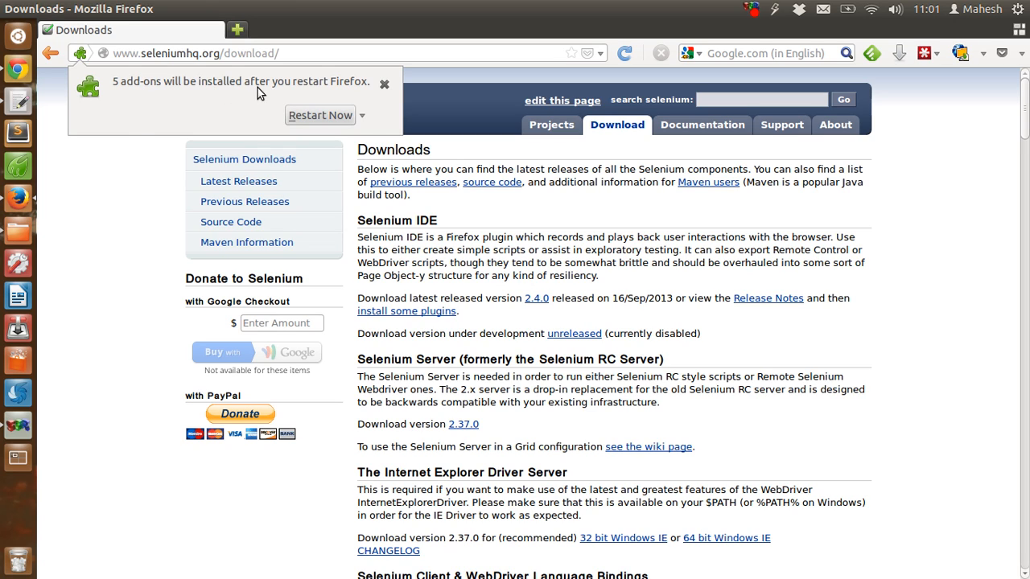
mouse_move(314, 113)
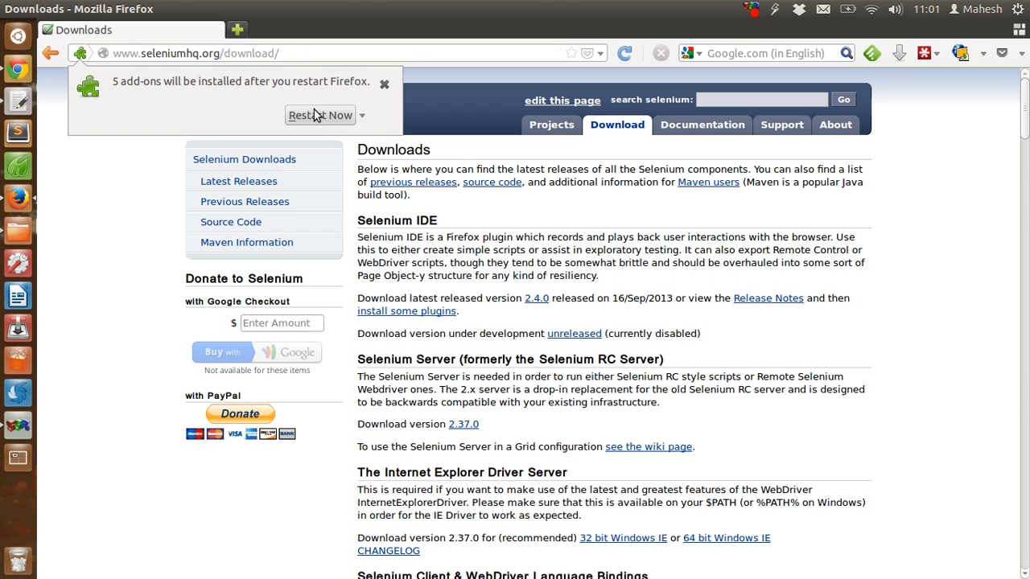
mouse_move(177, 240)
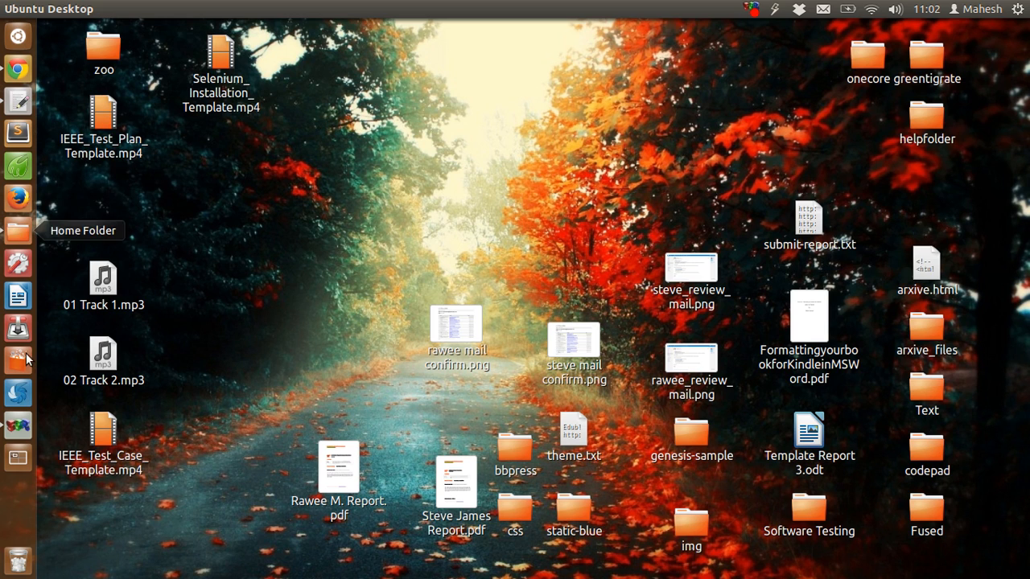
mouse_move(18, 70)
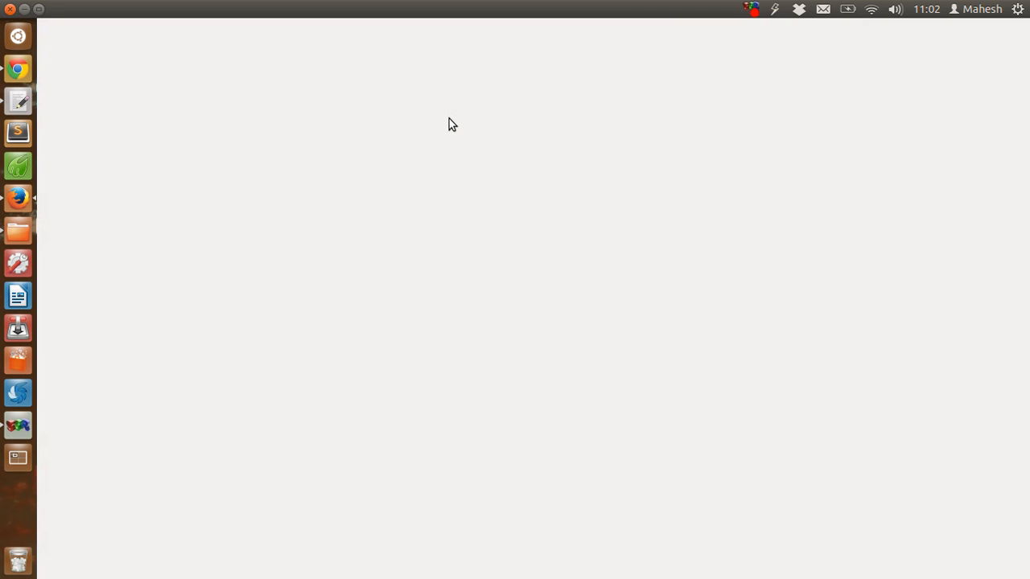
- Bring the relaunched Firefox forward as the Firebug 1.12.5 first-run page loads
click(18, 197)
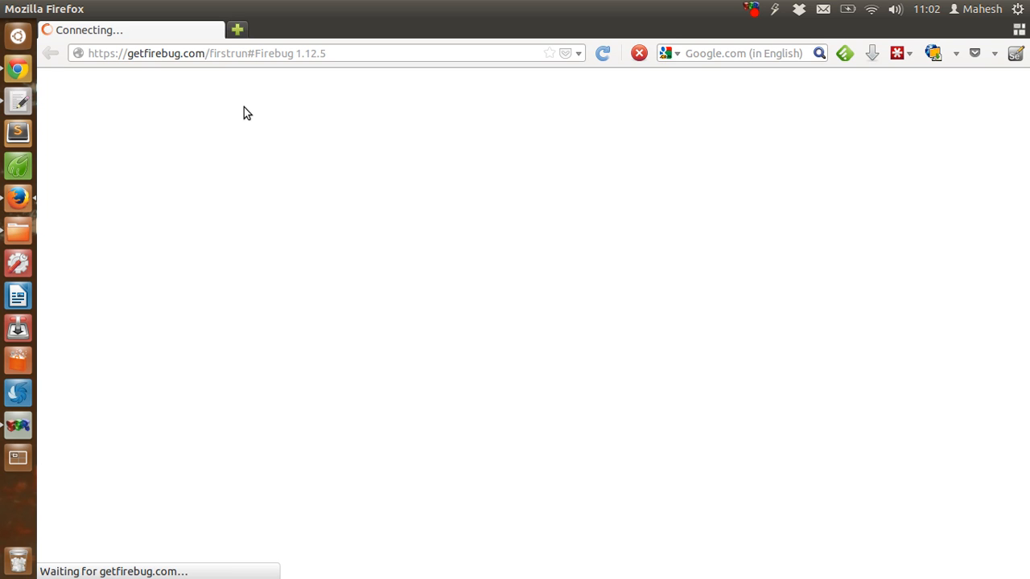
mouse_move(425, 209)
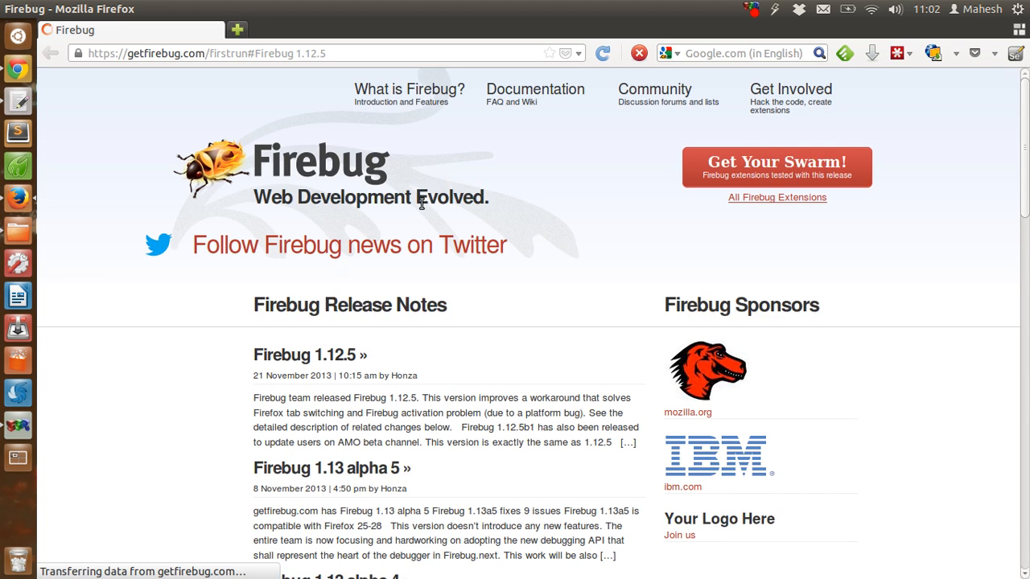
- Scroll through the Firebug 1.12.5 release notes, then move to a blank new tab
scroll(down, 3)
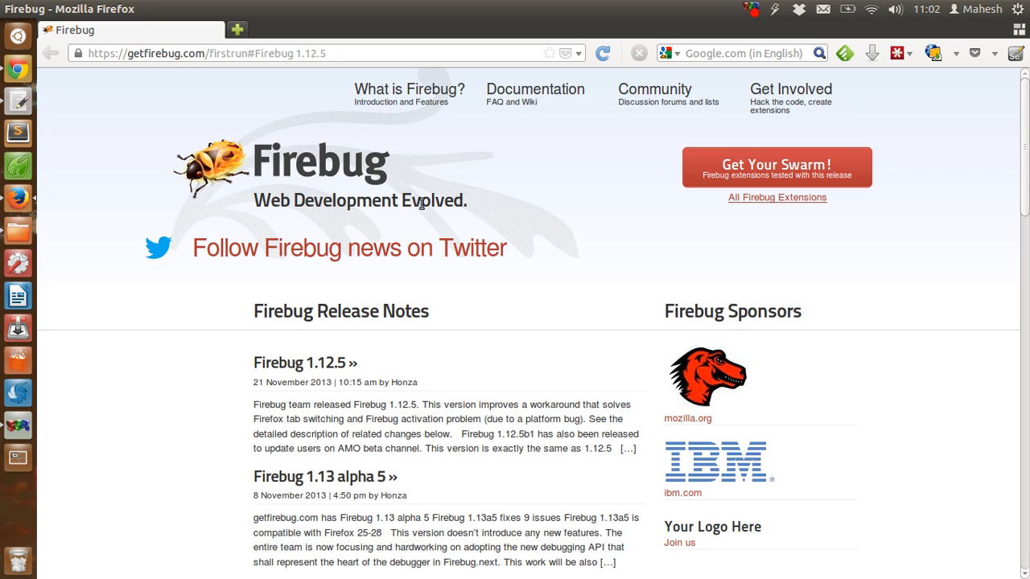
mouse_move(199, 367)
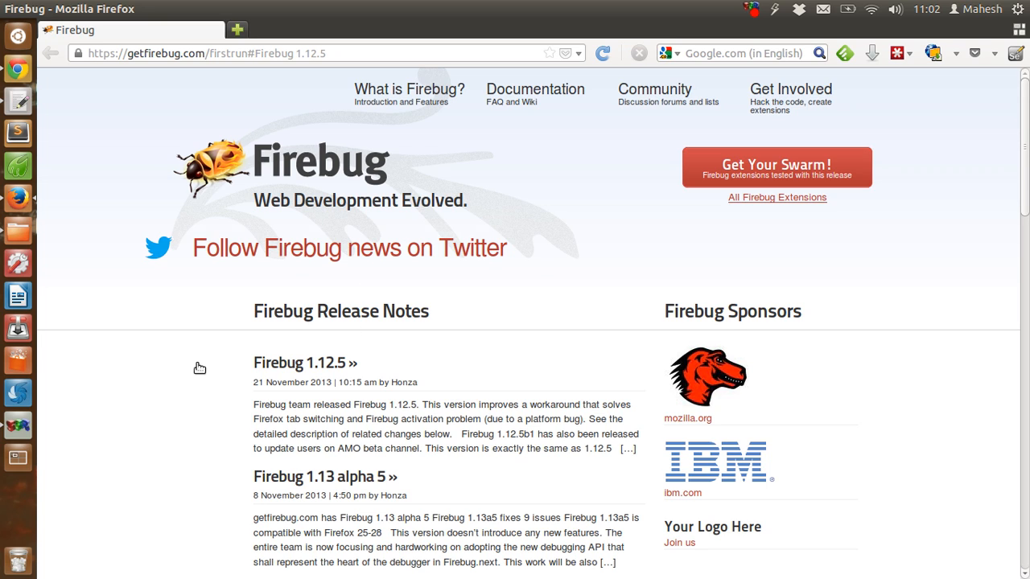
mouse_move(119, 289)
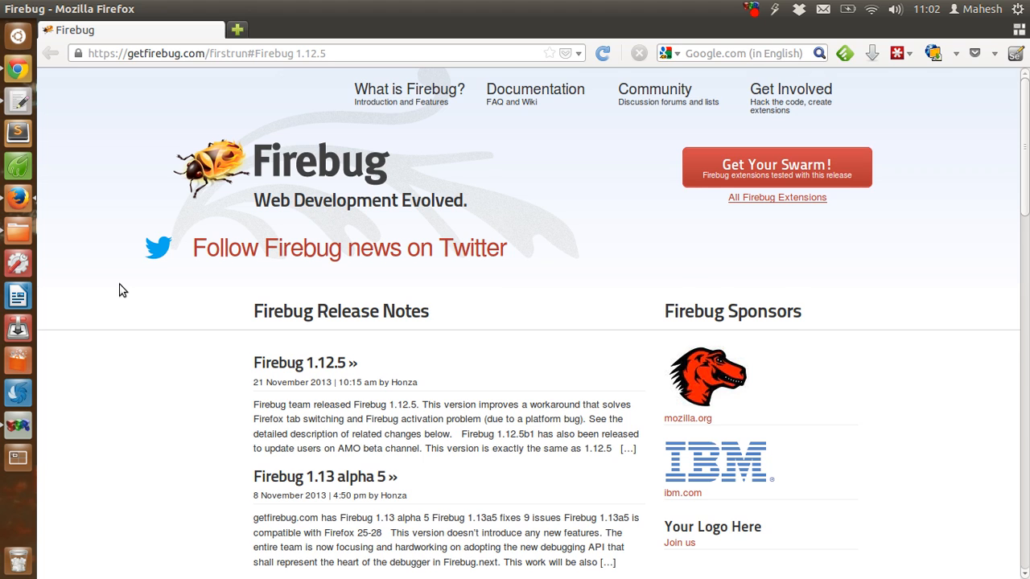
scroll(down, 3)
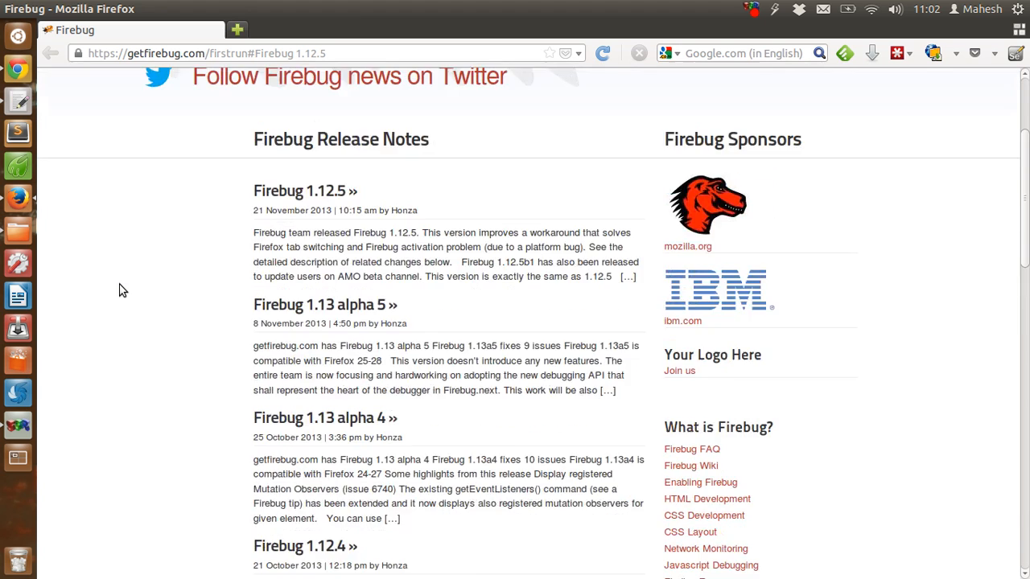
scroll(up, 3)
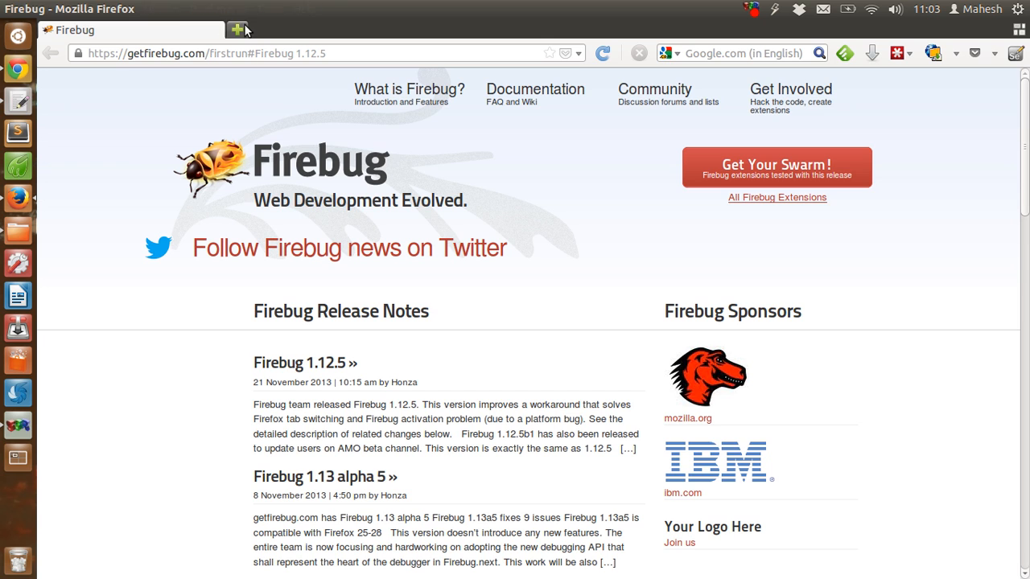
click(238, 29)
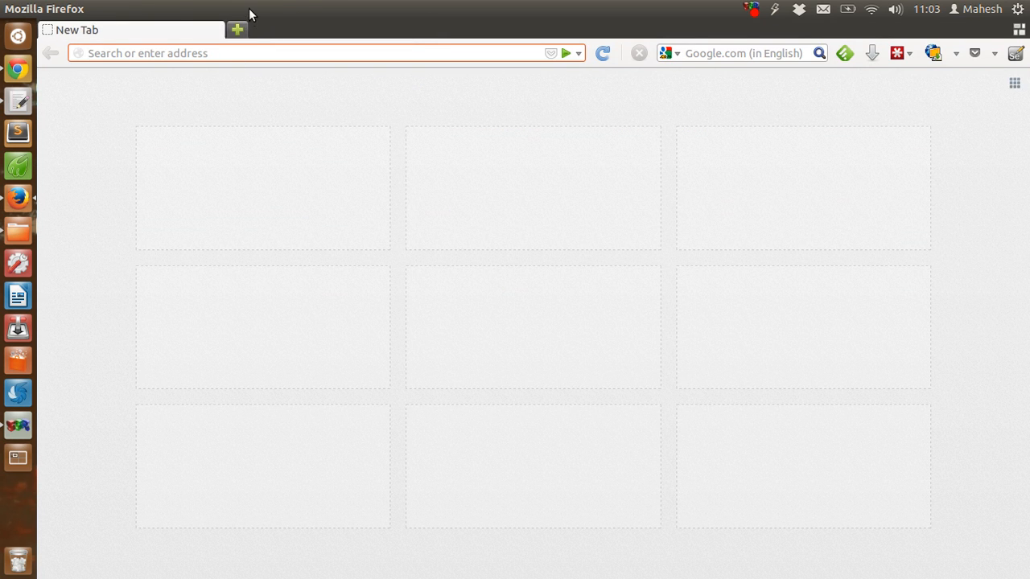
- Show Firefox's Tools menu to reach the Web Developer Firebug entry
click(270, 9)
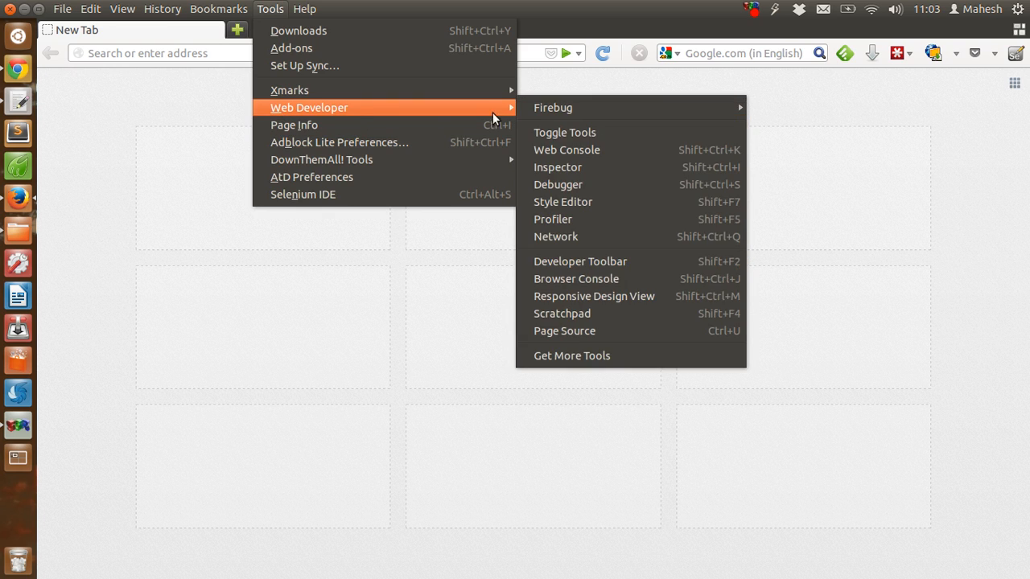
mouse_move(554, 107)
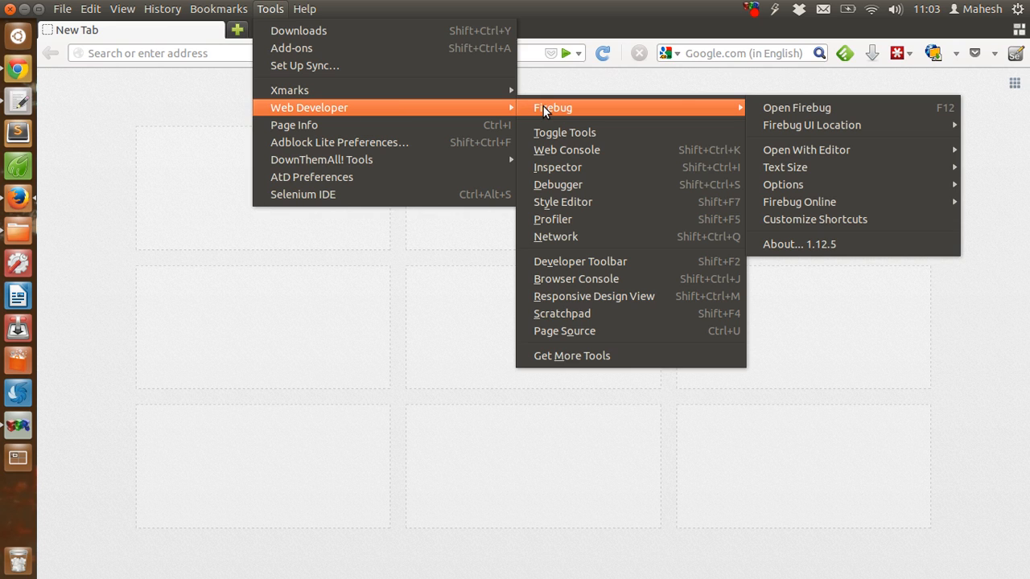
mouse_move(294, 126)
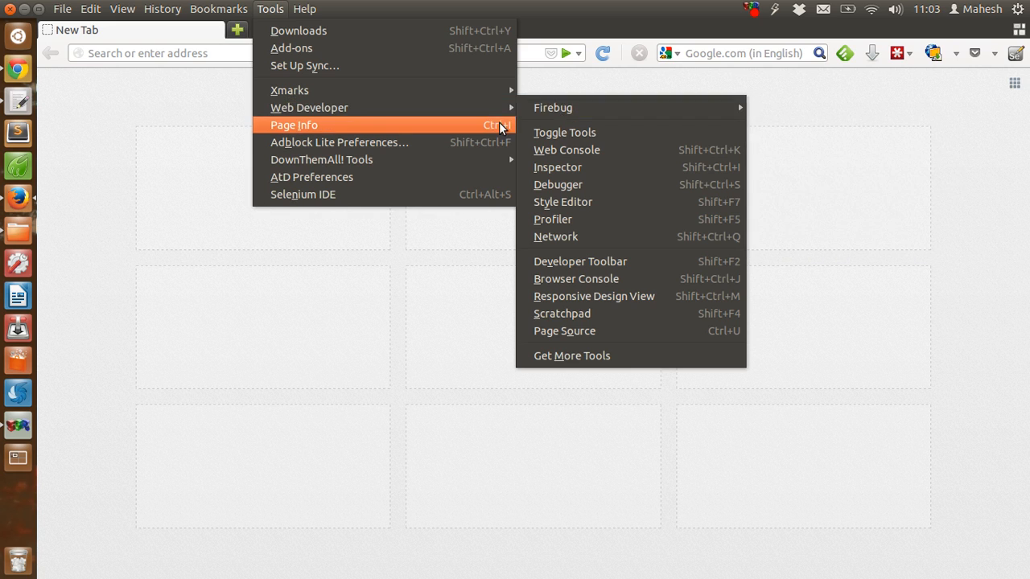
mouse_move(291, 48)
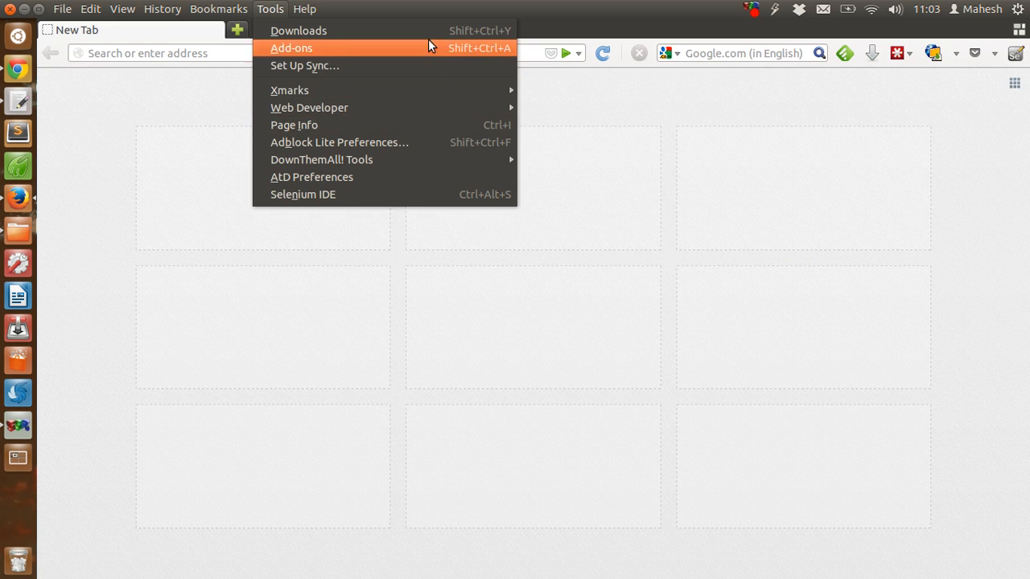
mouse_move(280, 14)
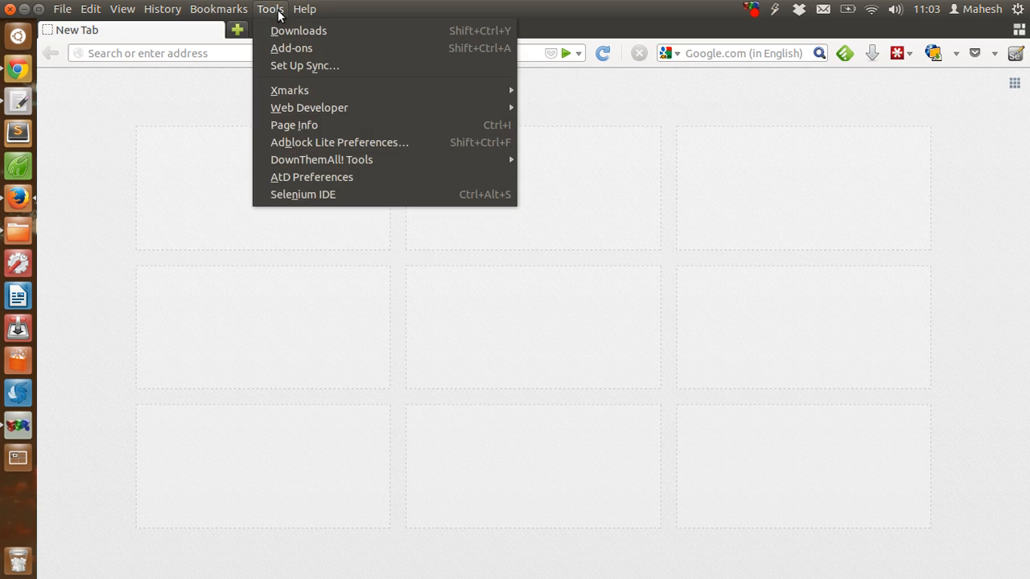
mouse_move(303, 193)
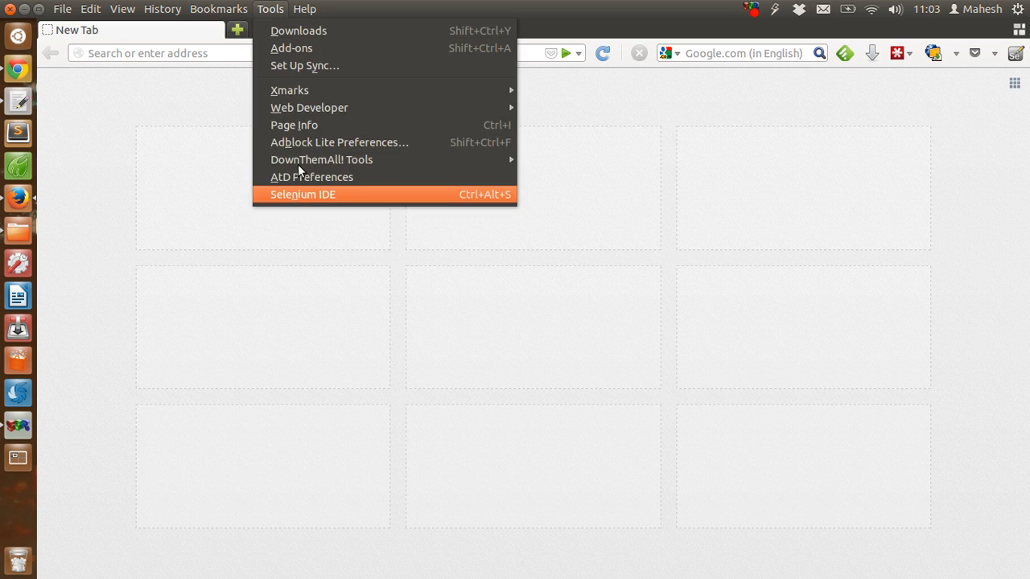
mouse_move(309, 106)
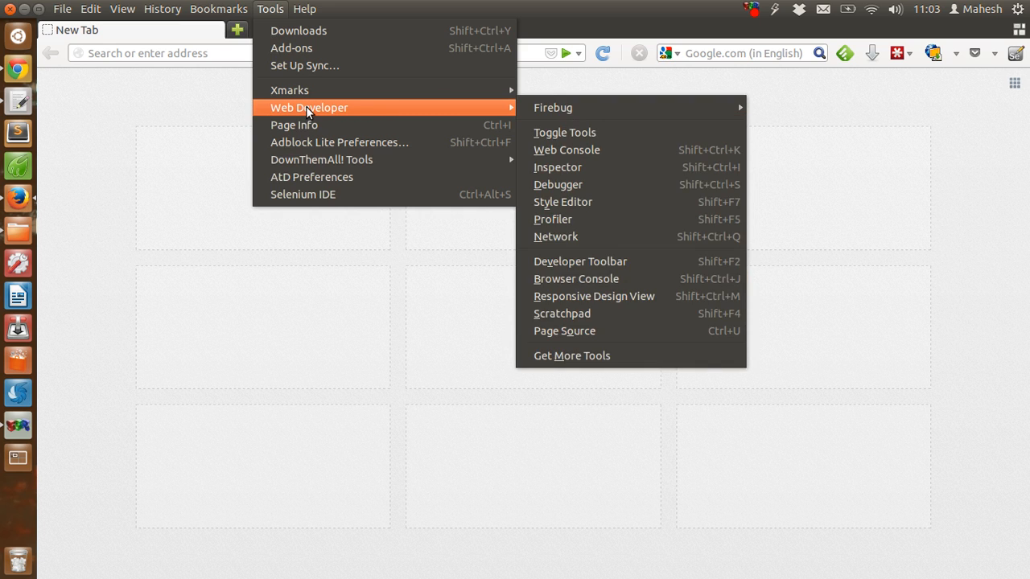
mouse_move(608, 106)
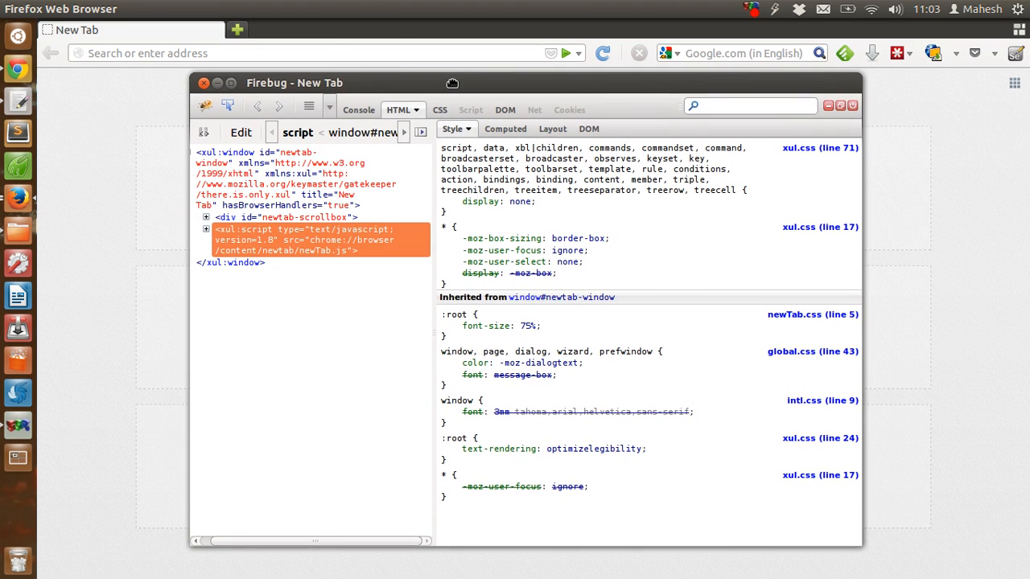
- Nudge the detached Firebug window aside and close it, leaving the blank tab
drag(292, 82, 236, 138)
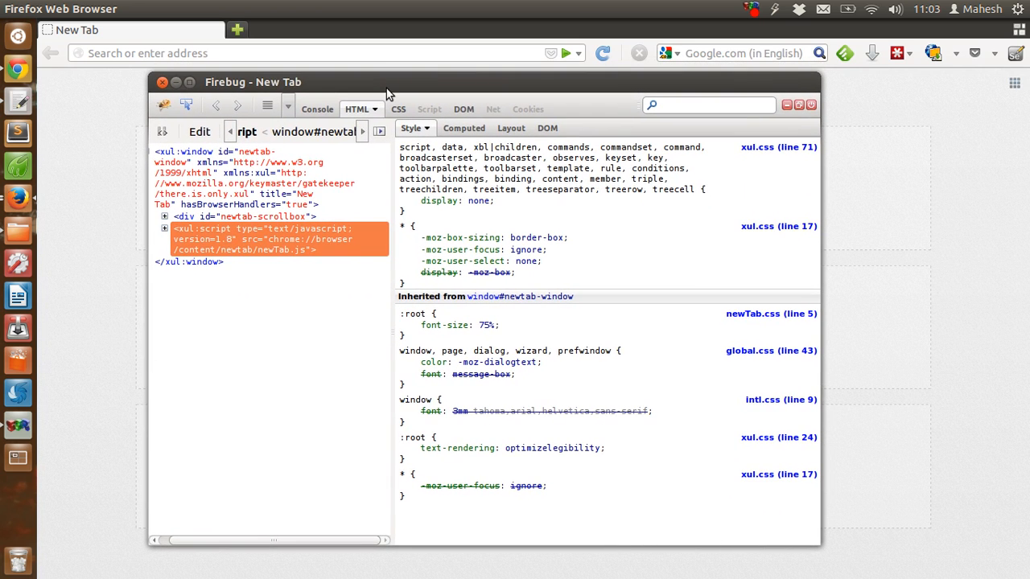
mouse_move(164, 84)
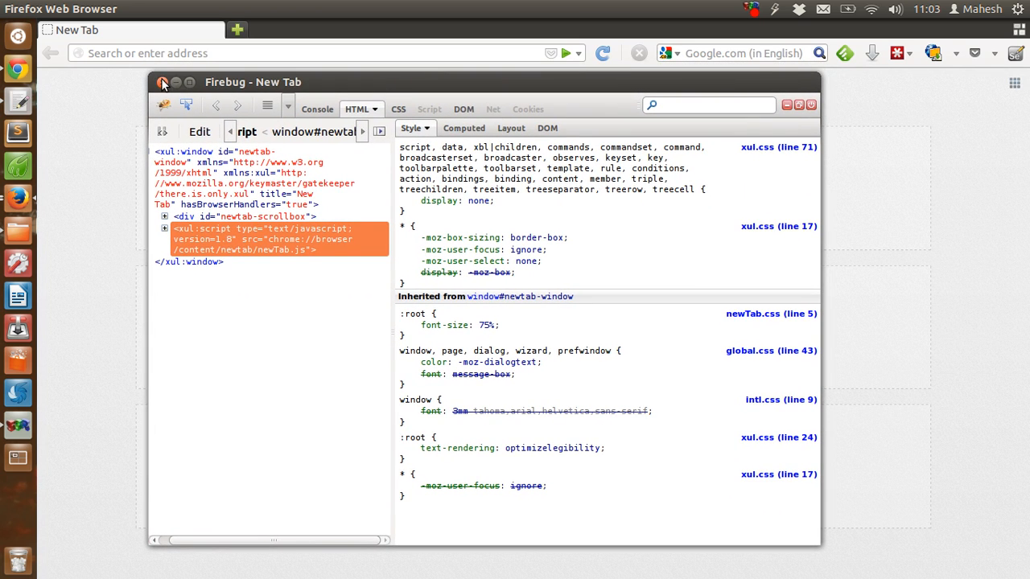
click(163, 84)
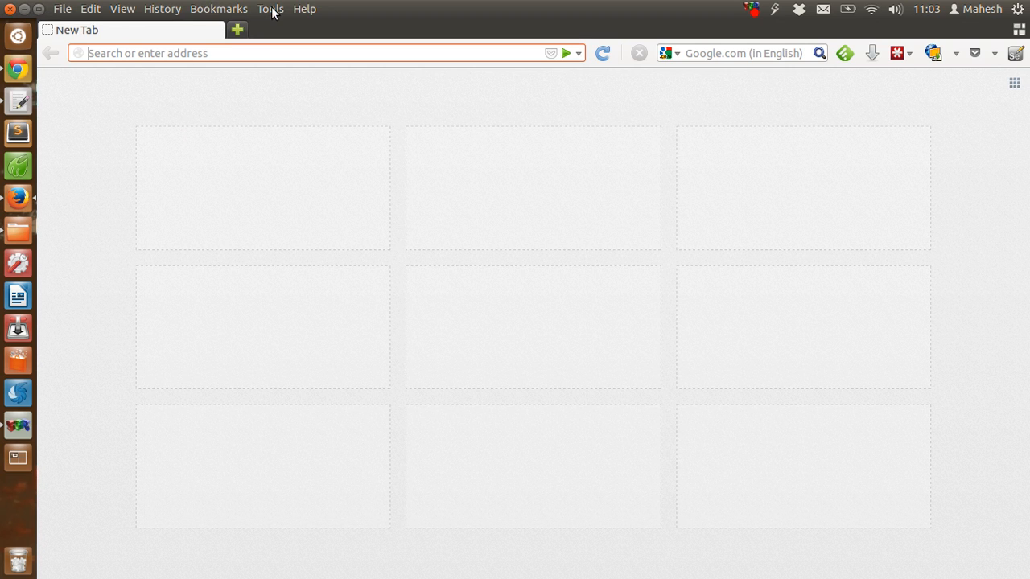
- Launch Selenium IDE 2.4.0 from Tools, move its window aside and read the release notes tab
click(270, 9)
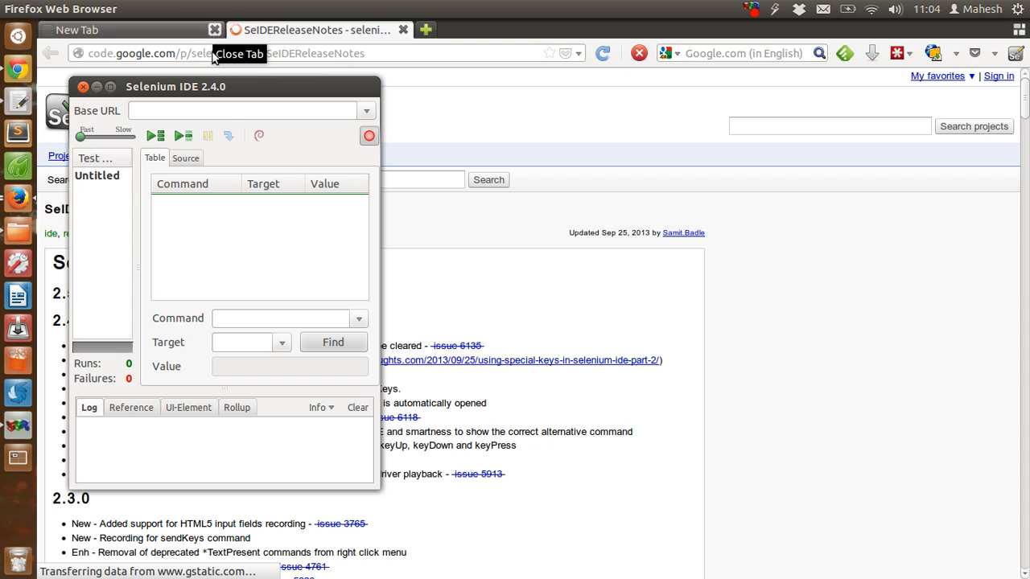
drag(175, 87, 708, 74)
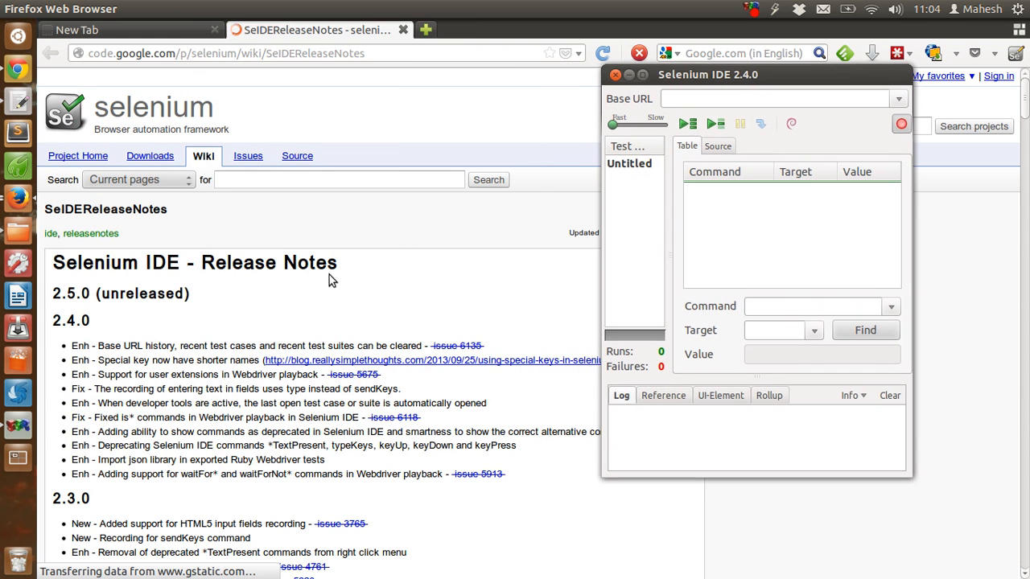
mouse_move(322, 90)
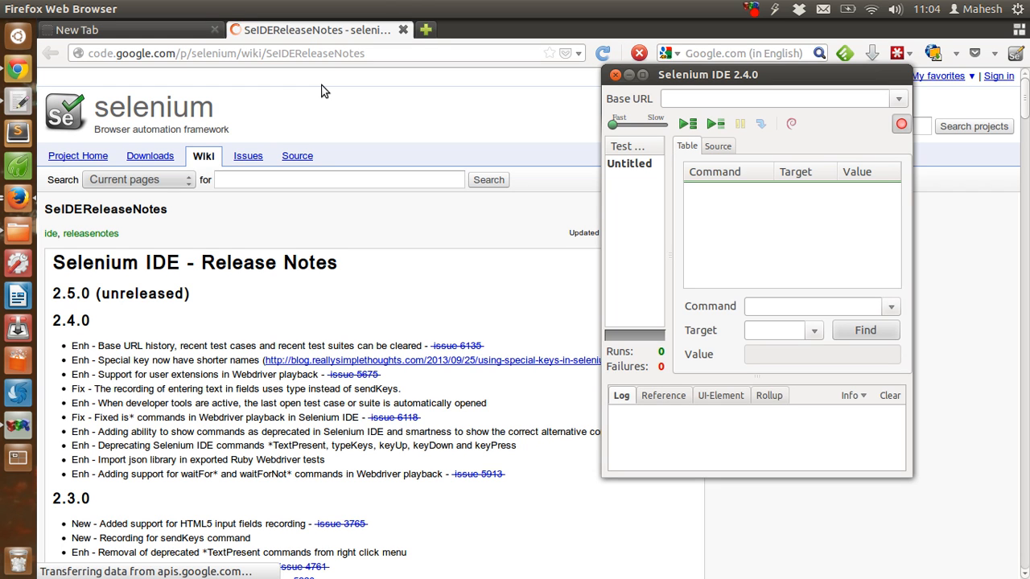
click(614, 74)
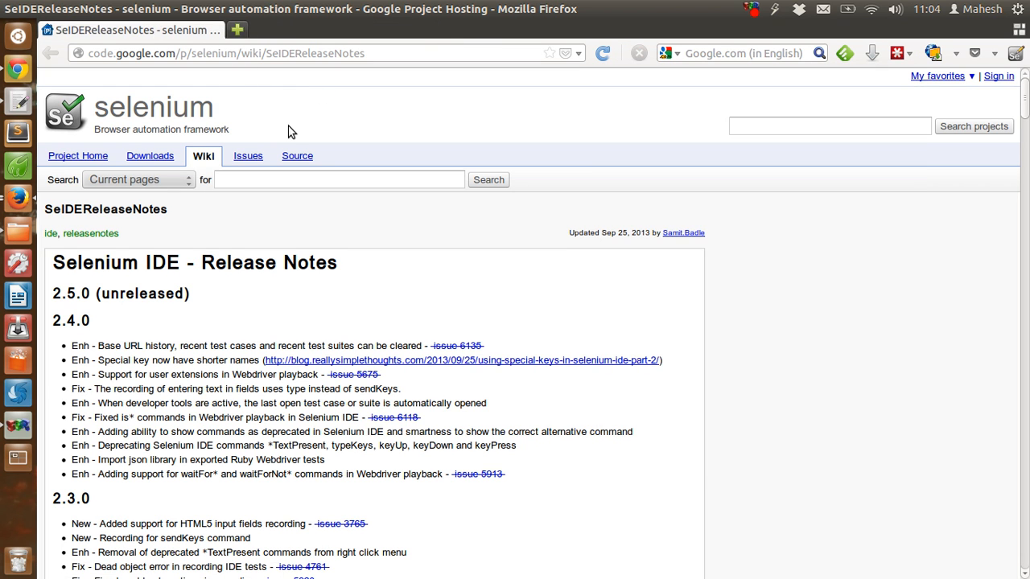
scroll(down, 3)
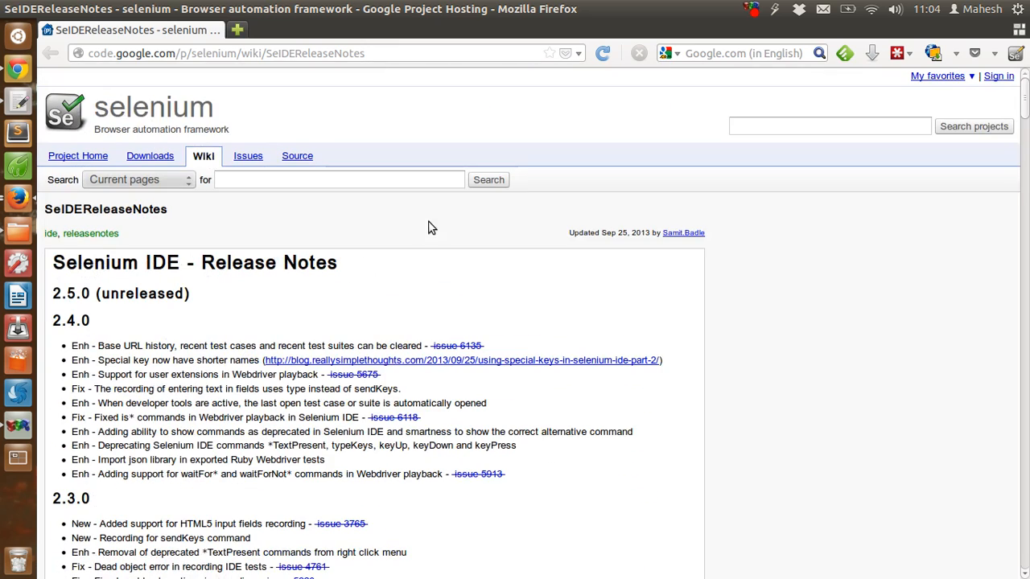
click(251, 29)
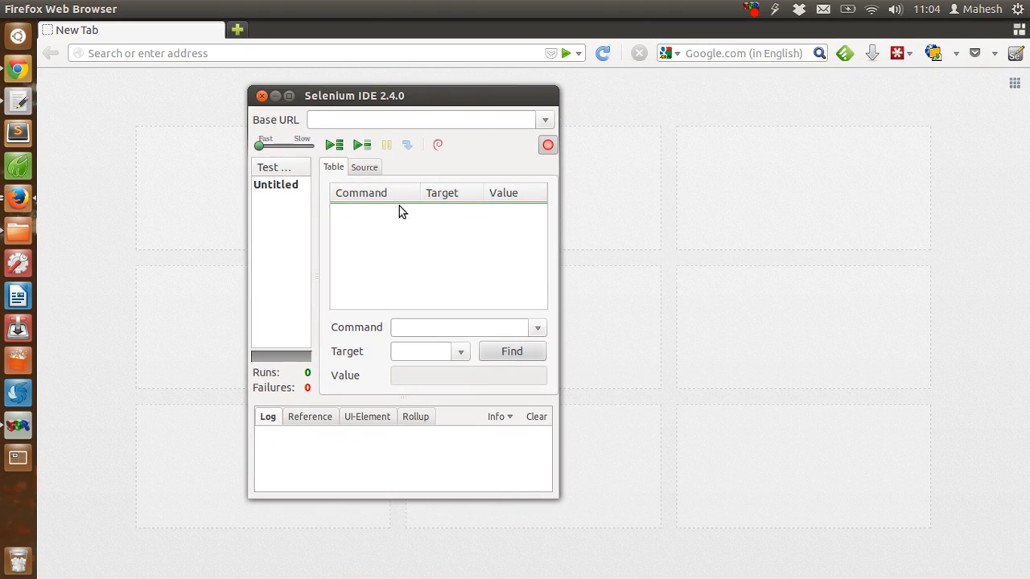
mouse_move(672, 260)
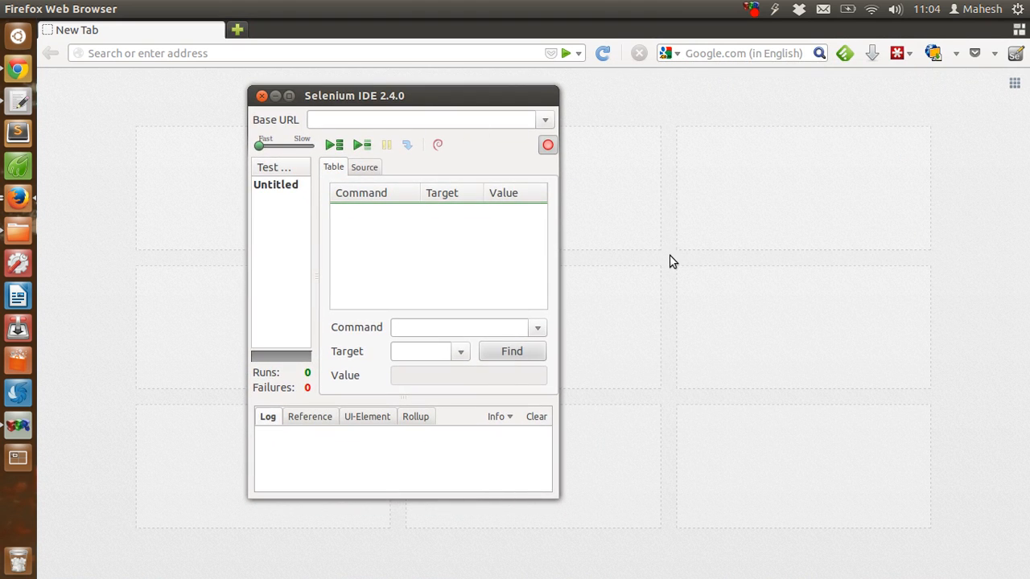